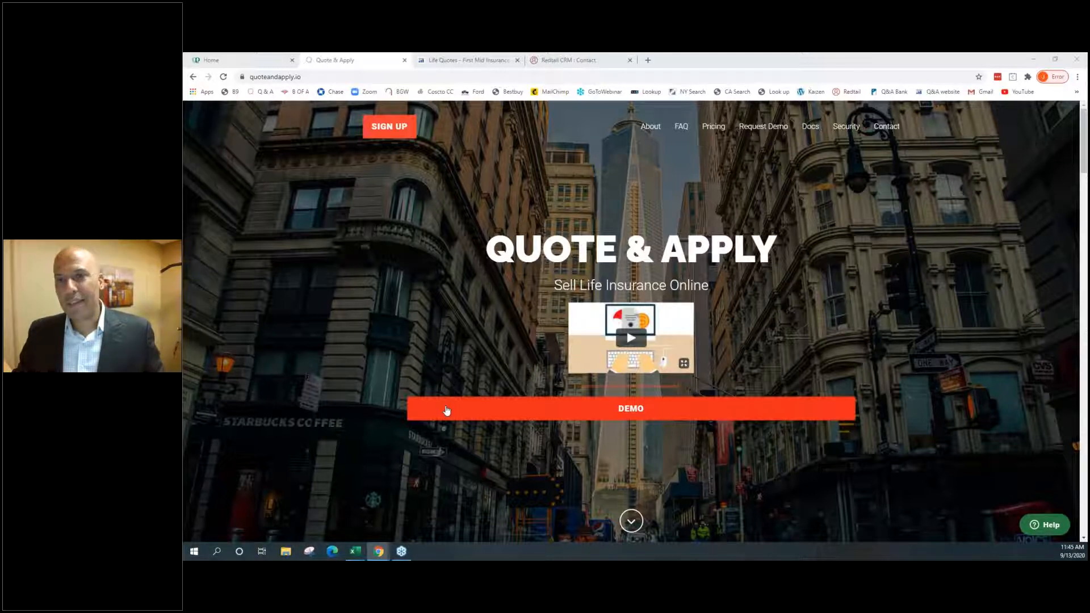
mouse_move(498, 424)
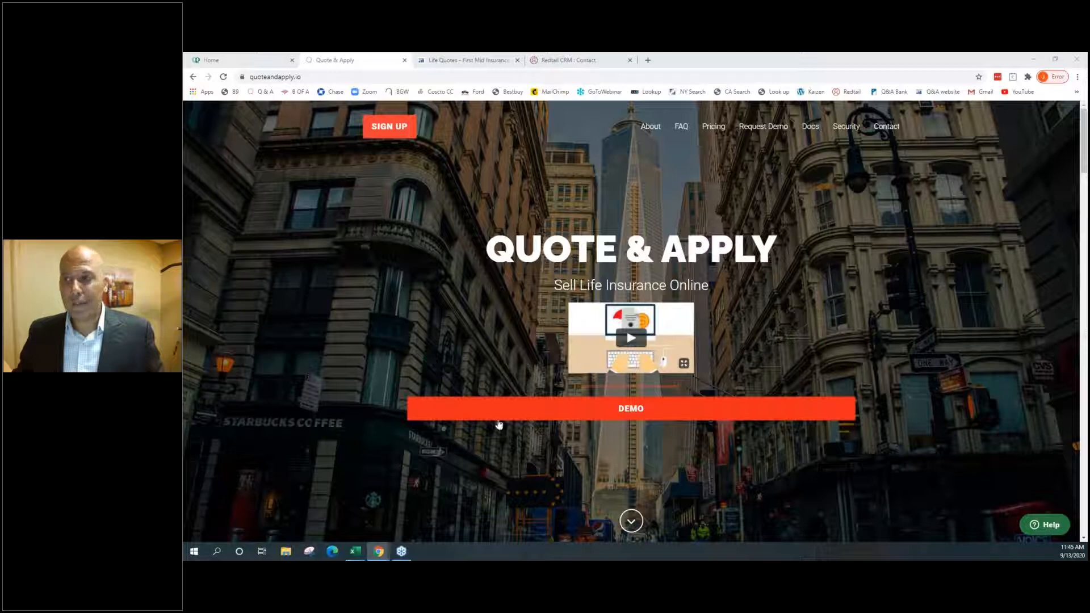
Launch the demo life insurance quote from the Quote & Apply homepage
left_click(629, 409)
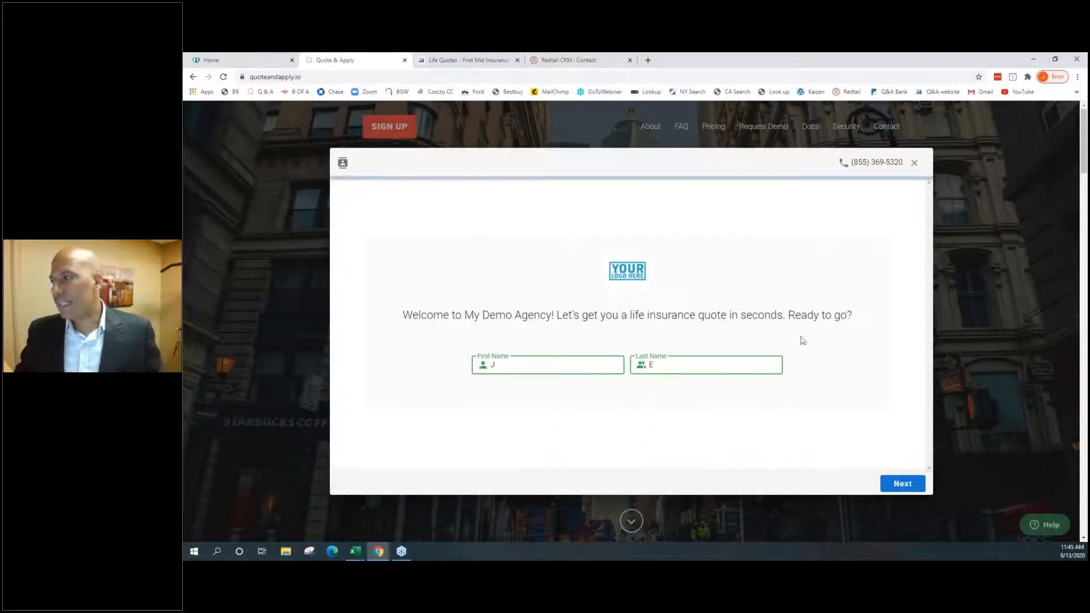
Rate overall health as Preferred and report current nicotine use with its type
left_click(901, 482)
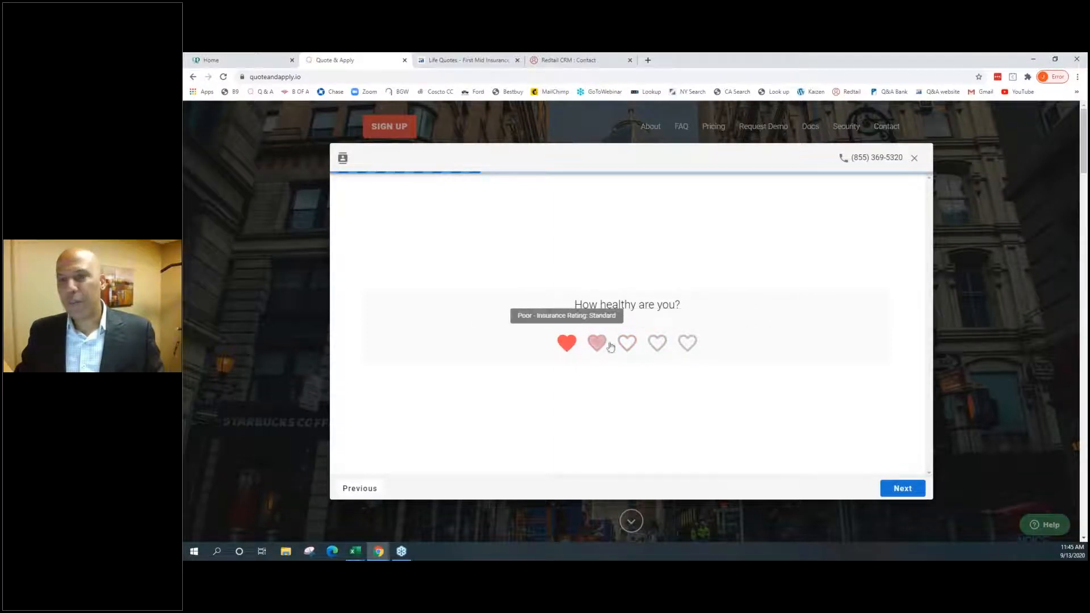
left_click(656, 343)
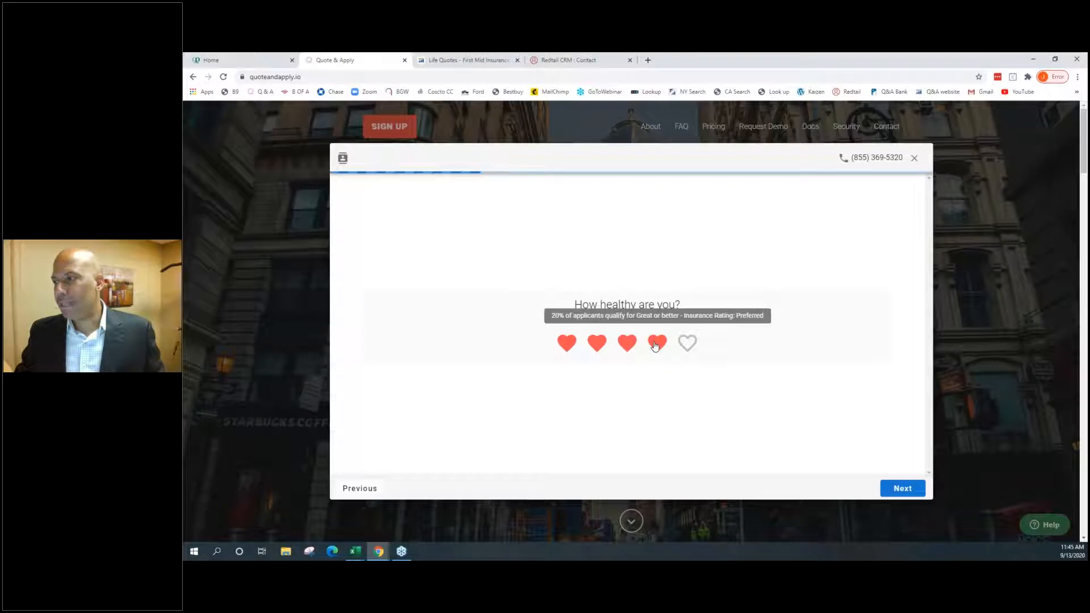
left_click(656, 342)
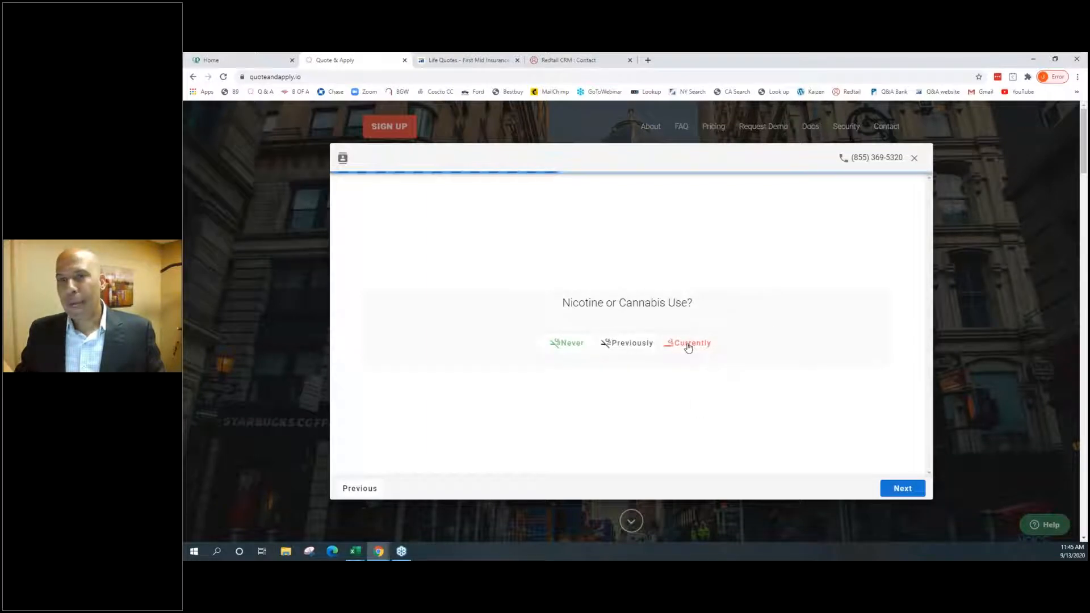
left_click(691, 343)
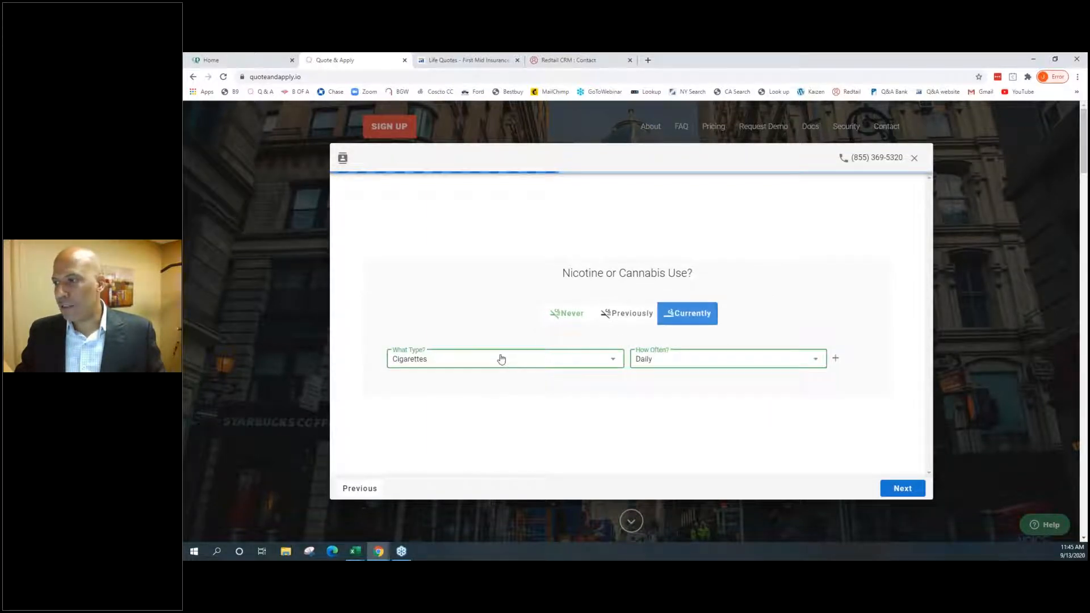
left_click(502, 359)
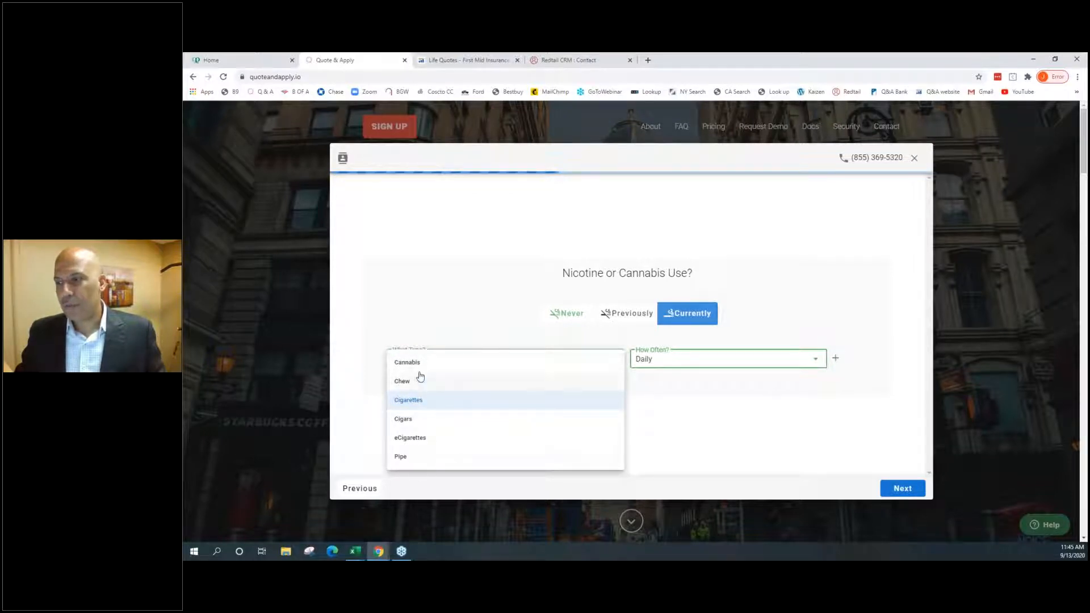
left_click(408, 400)
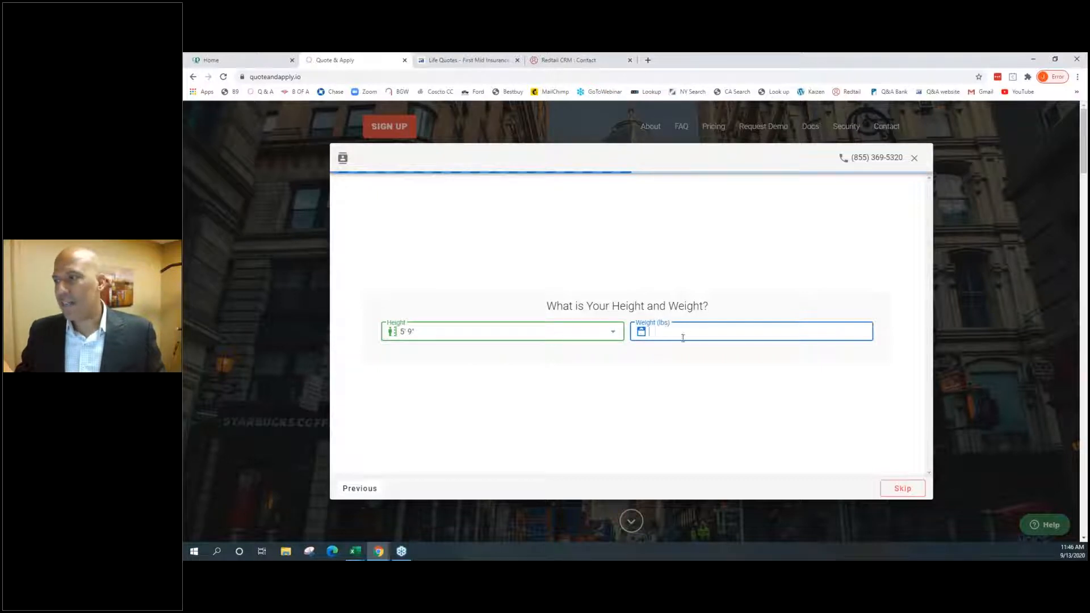
Enter a February 1978 date of birth and submit it to get quotes
left_click(901, 488)
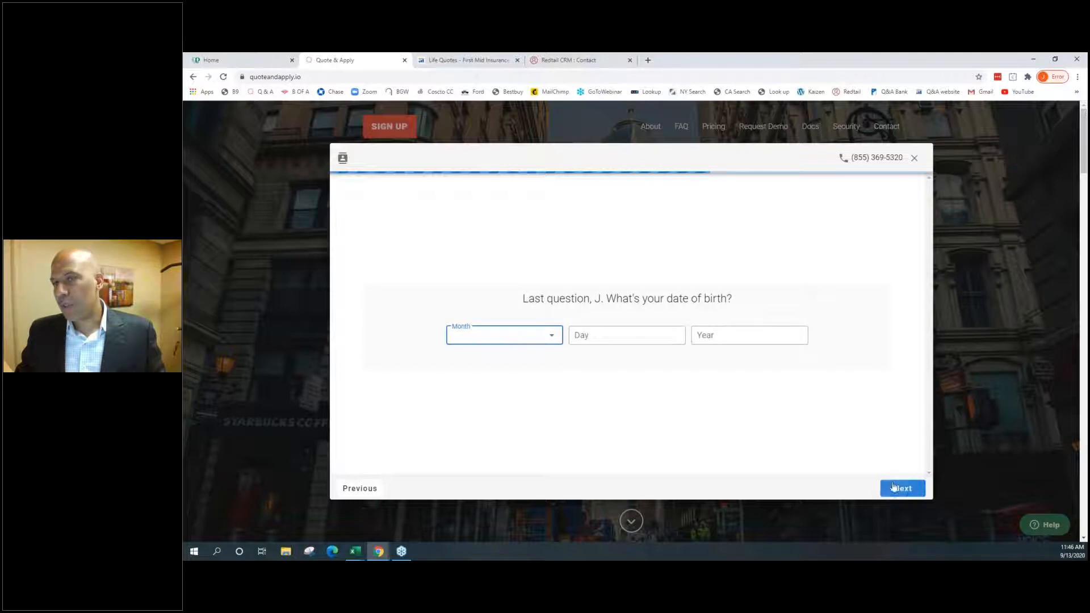
left_click(504, 334)
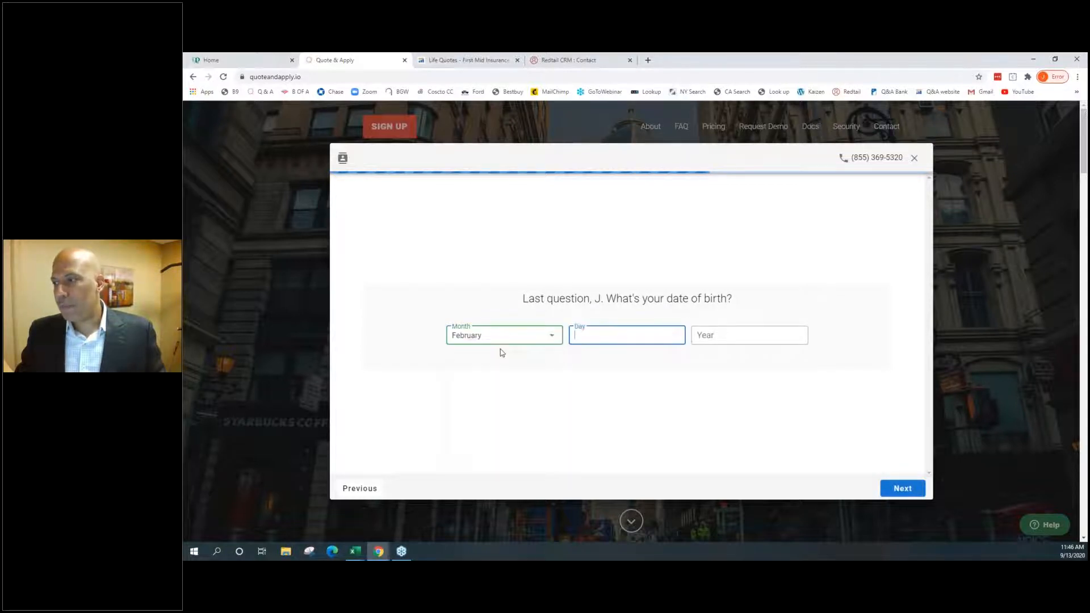
type("1978")
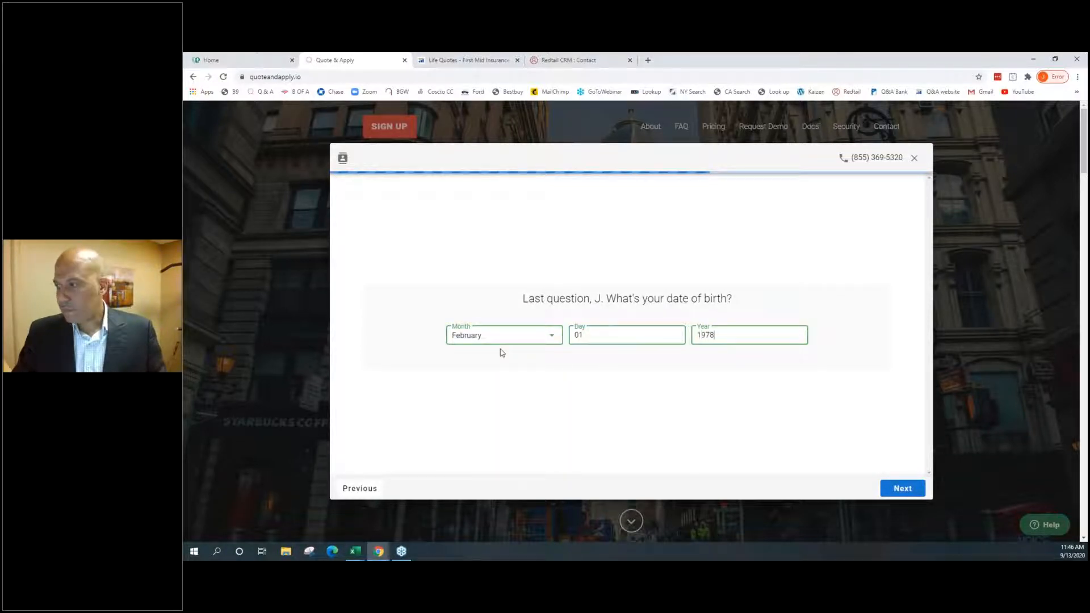
left_click(902, 488)
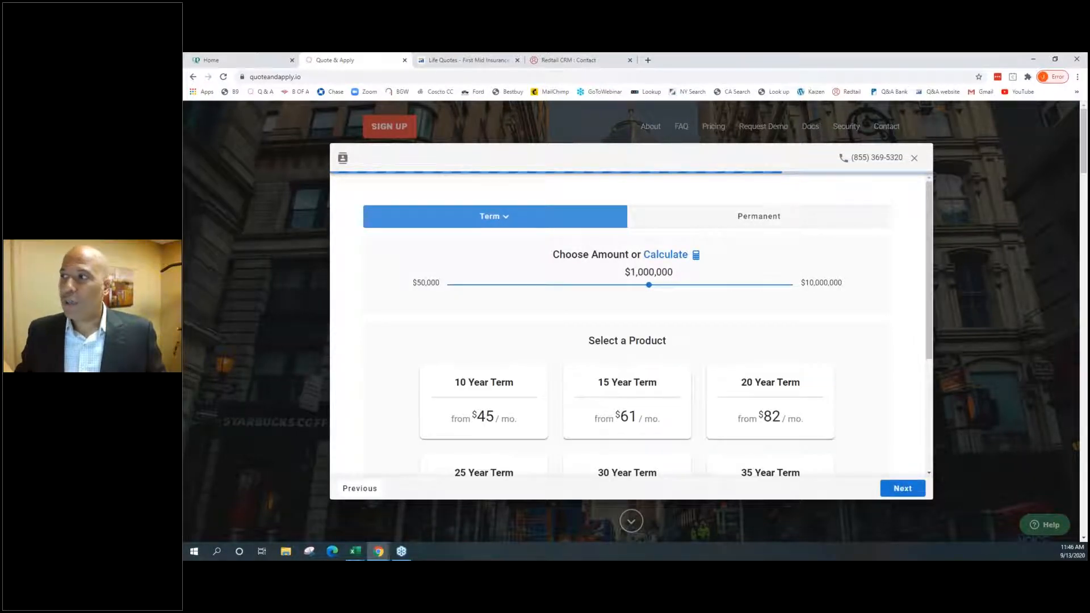
mouse_move(570, 60)
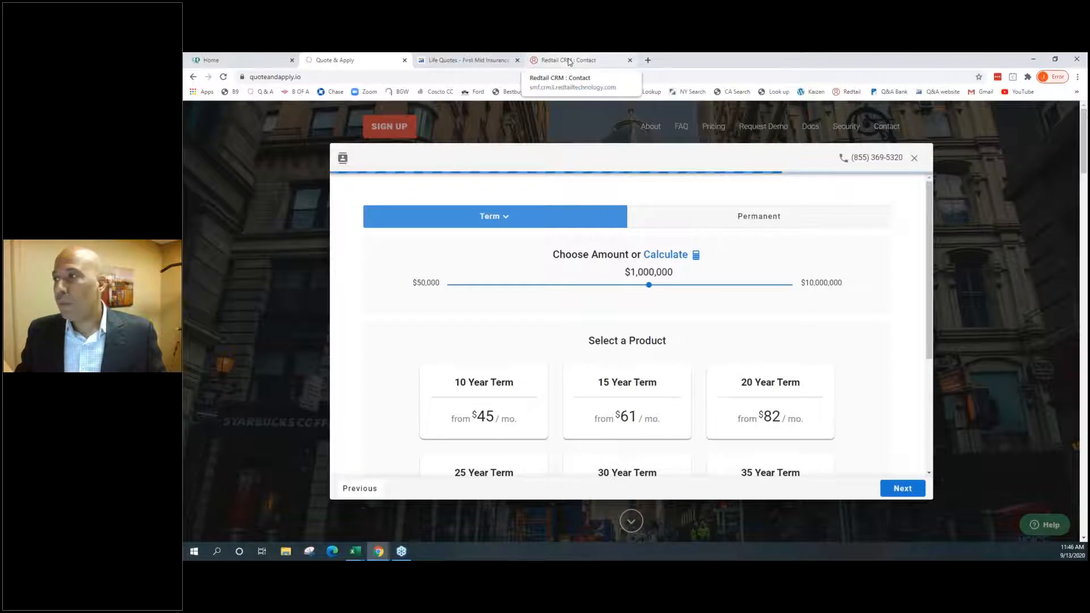
left_click(570, 59)
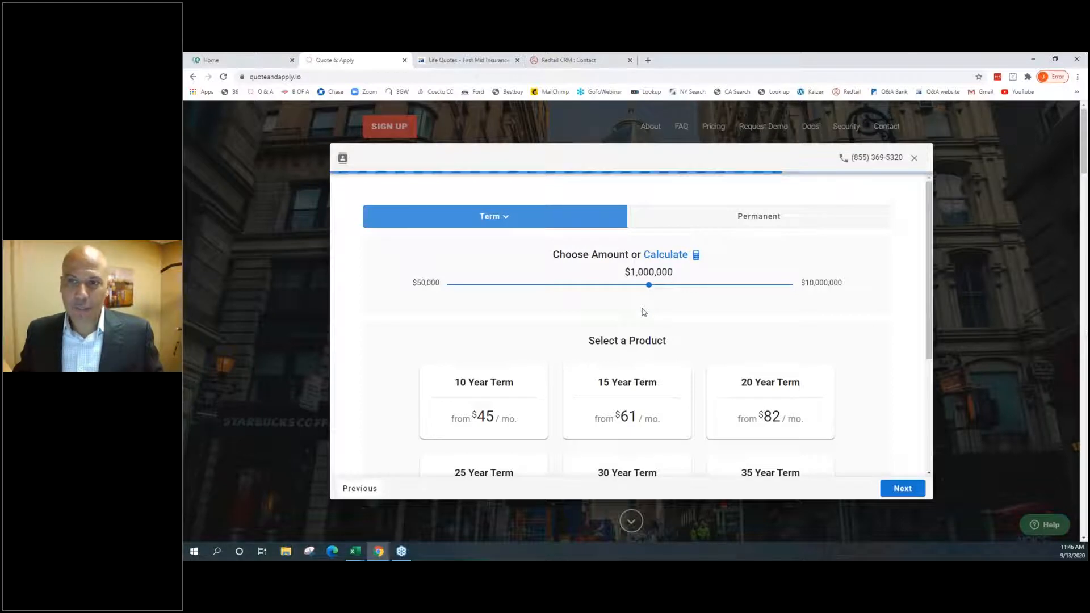
mouse_move(671, 340)
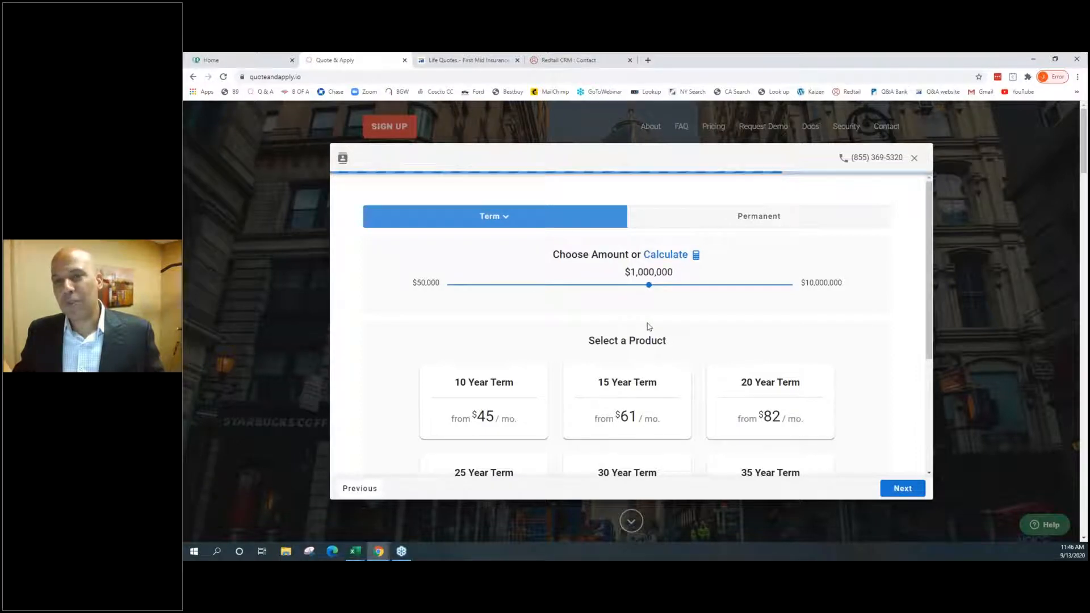
left_click(483, 401)
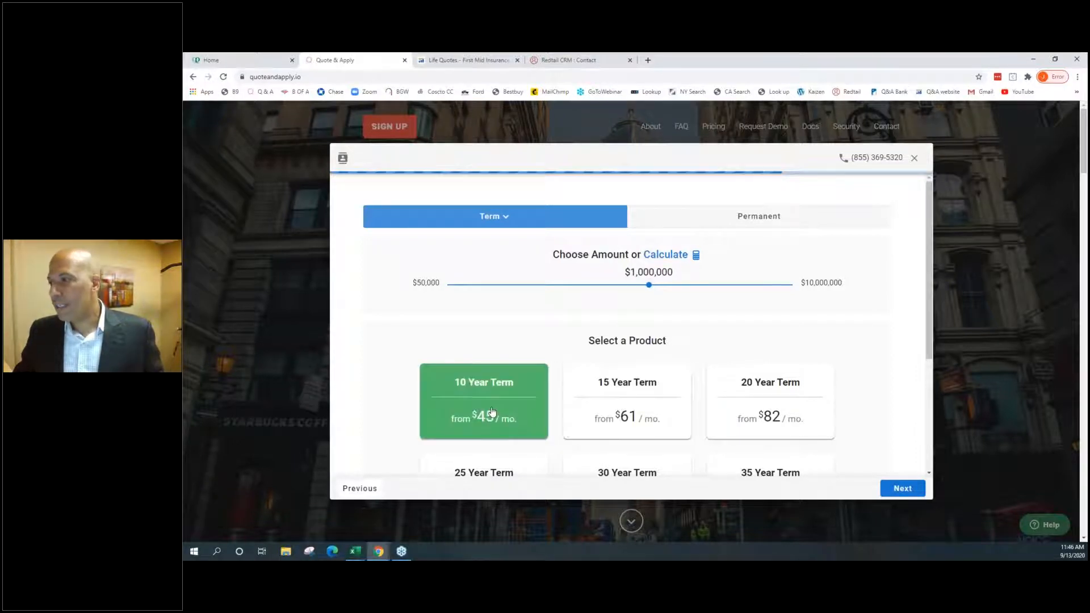
scroll("down", 3)
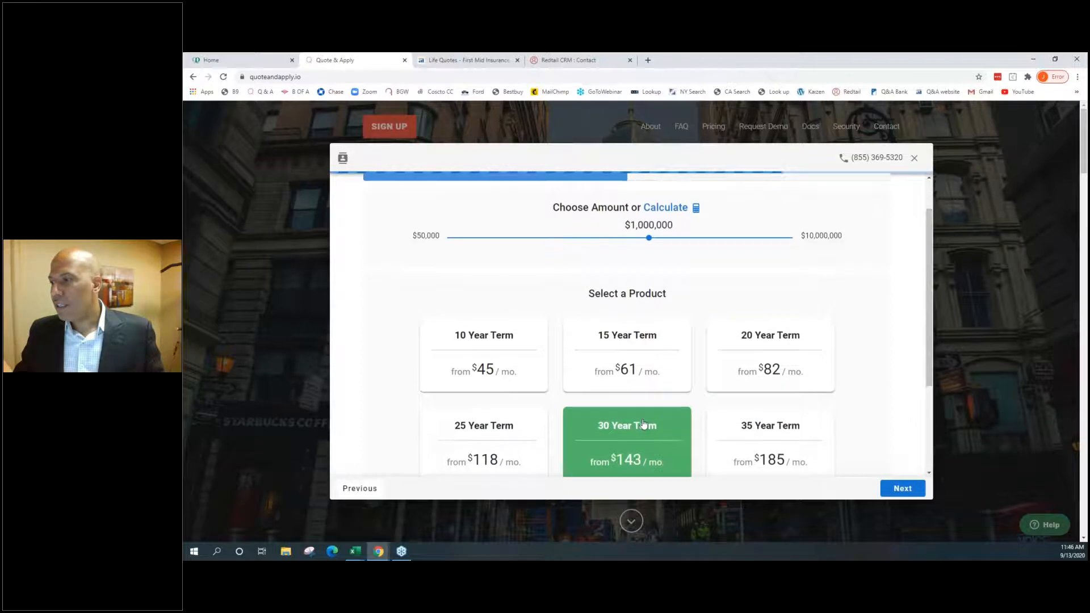
left_click(626, 354)
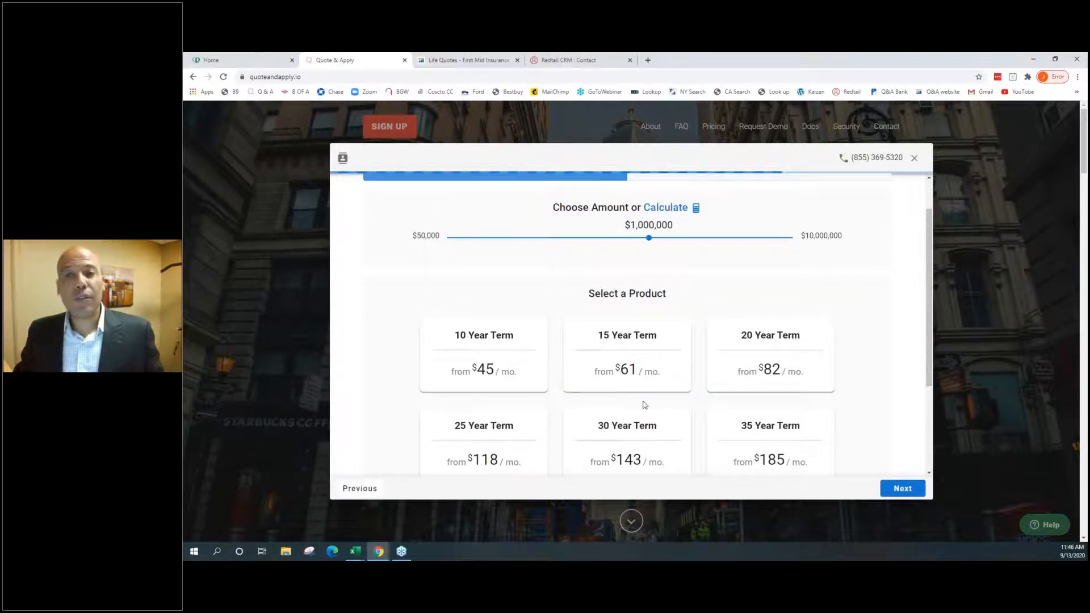
left_click_drag(649, 238, 669, 238)
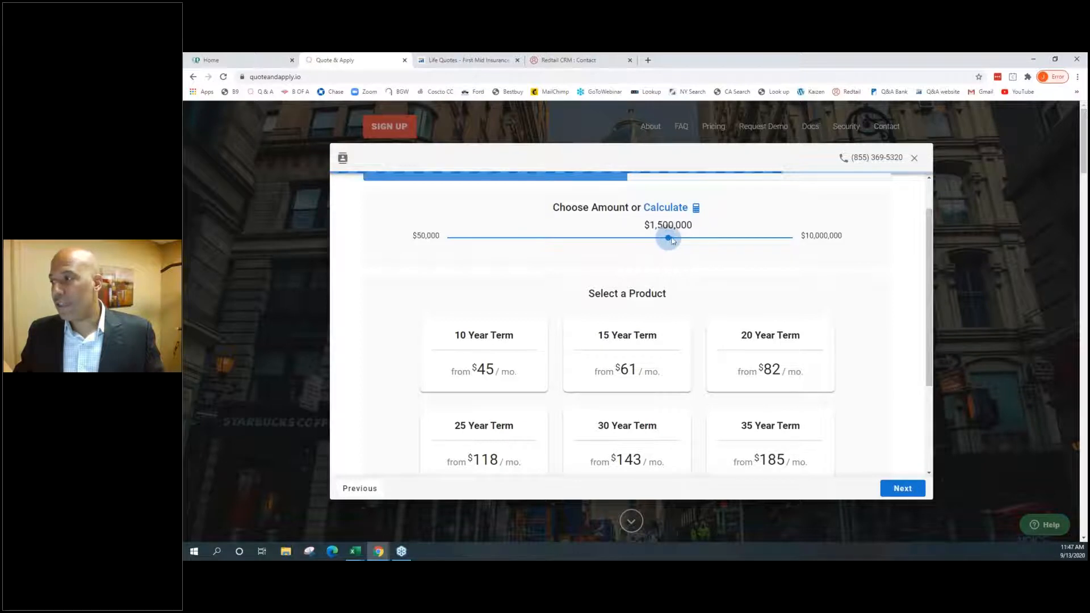
left_click_drag(668, 239, 686, 285)
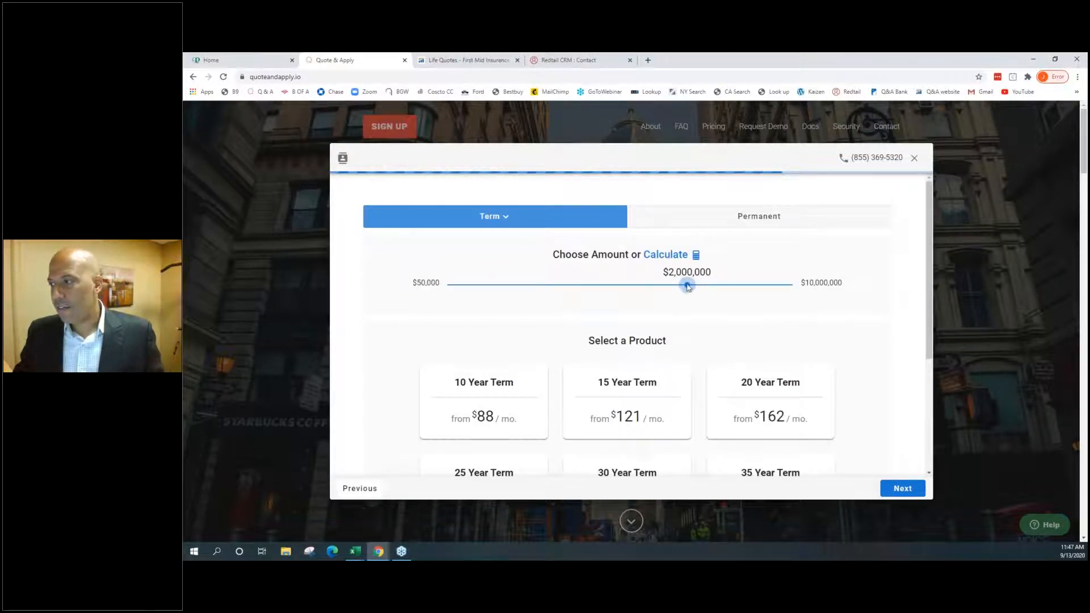
left_click_drag(687, 285, 792, 285)
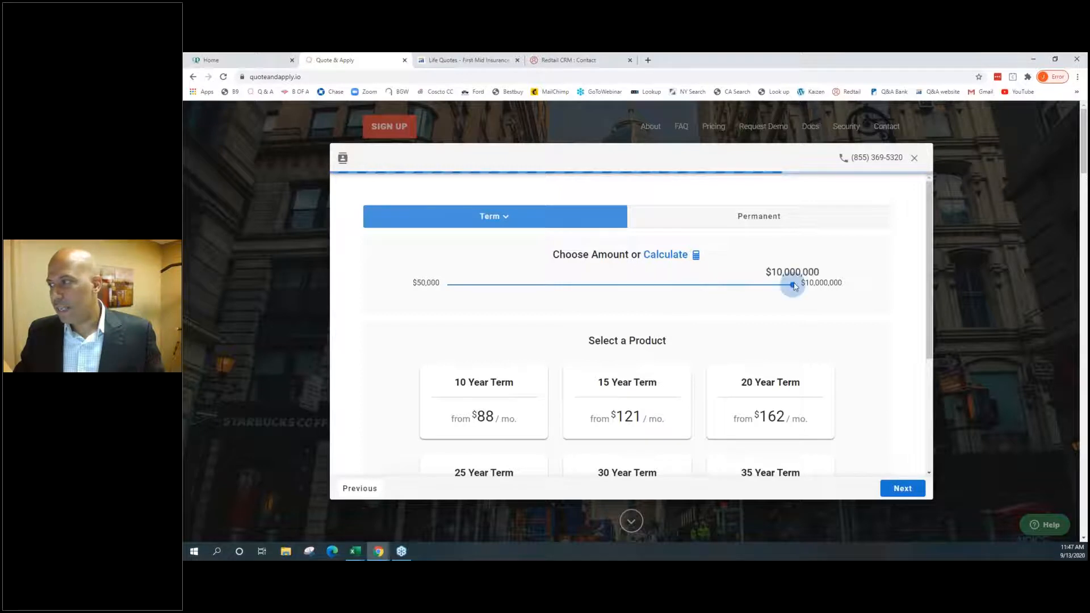
left_click_drag(793, 285, 795, 284)
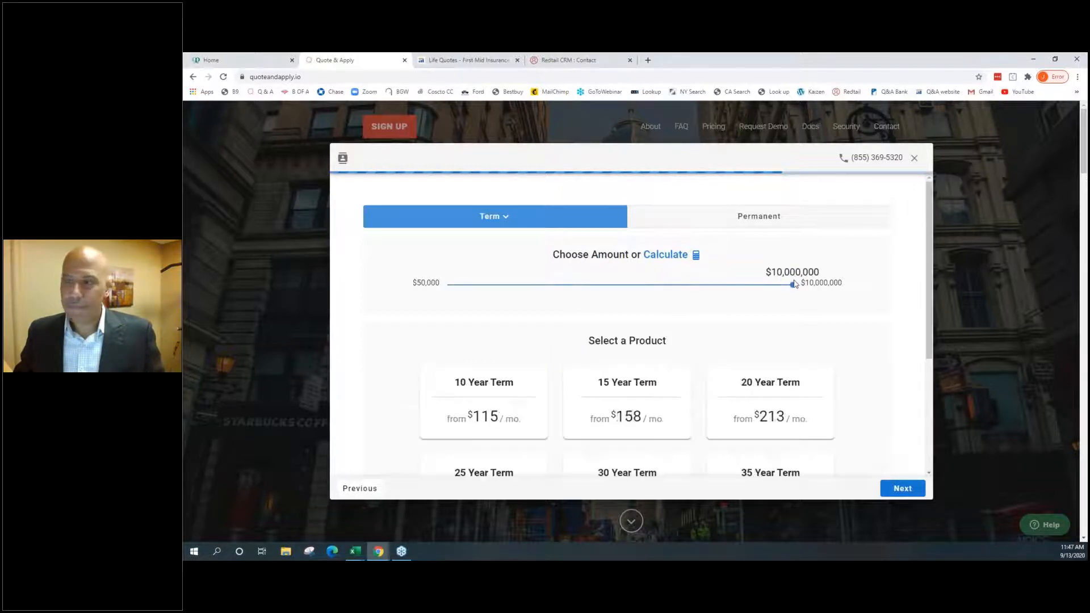
left_click_drag(792, 284, 648, 285)
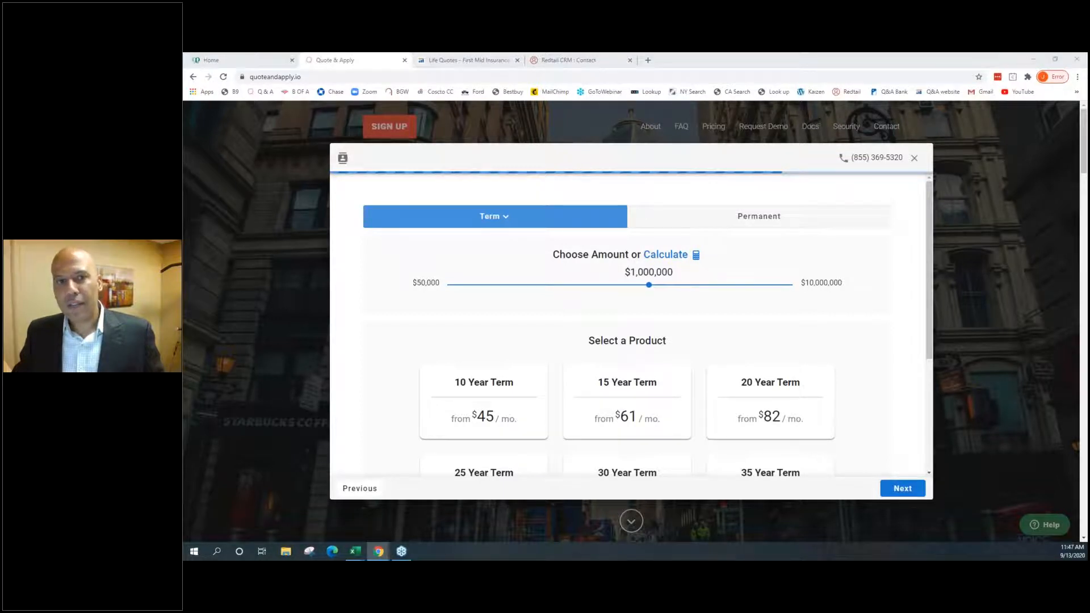
mouse_move(573, 304)
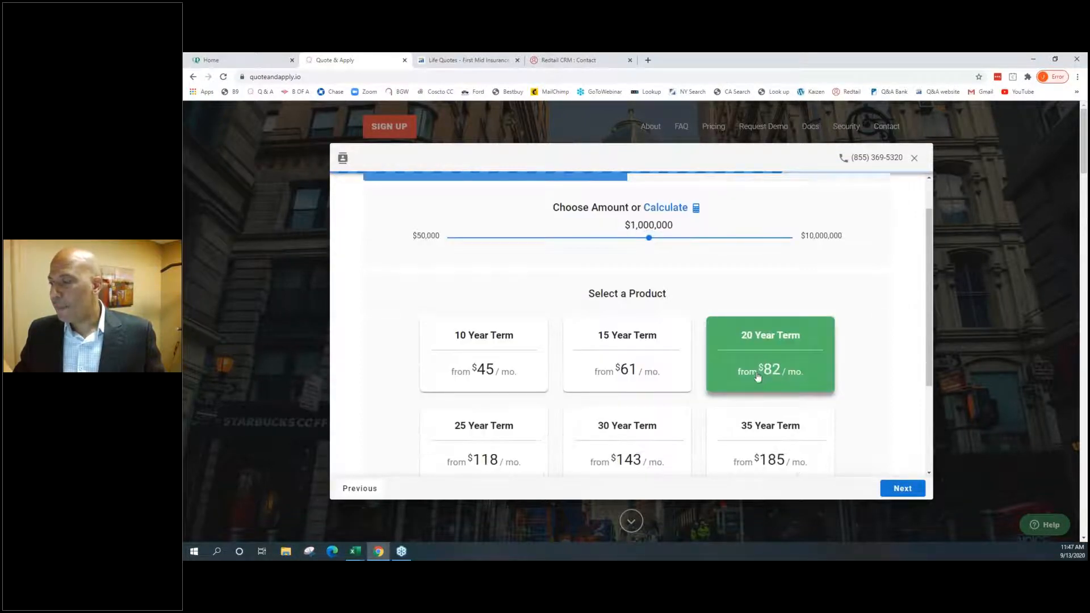
left_click(901, 488)
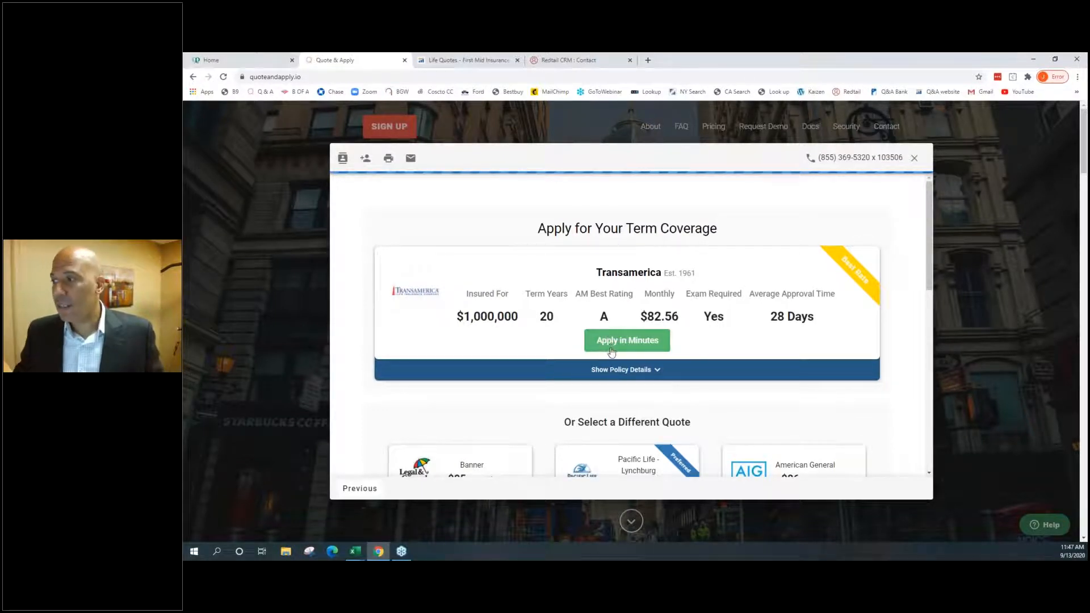
scroll("down", 3)
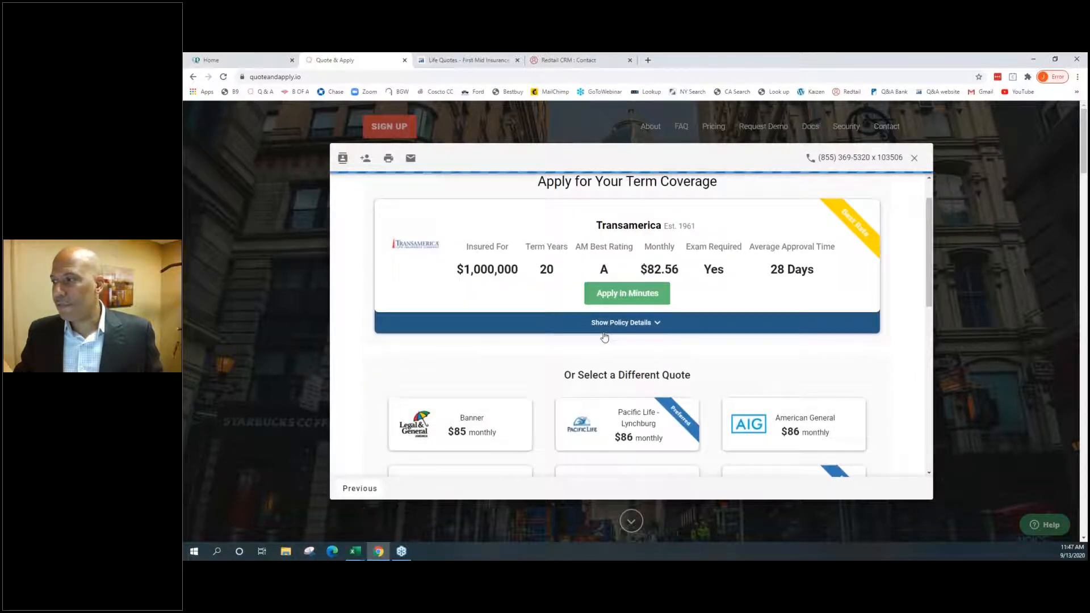
scroll("down", 3)
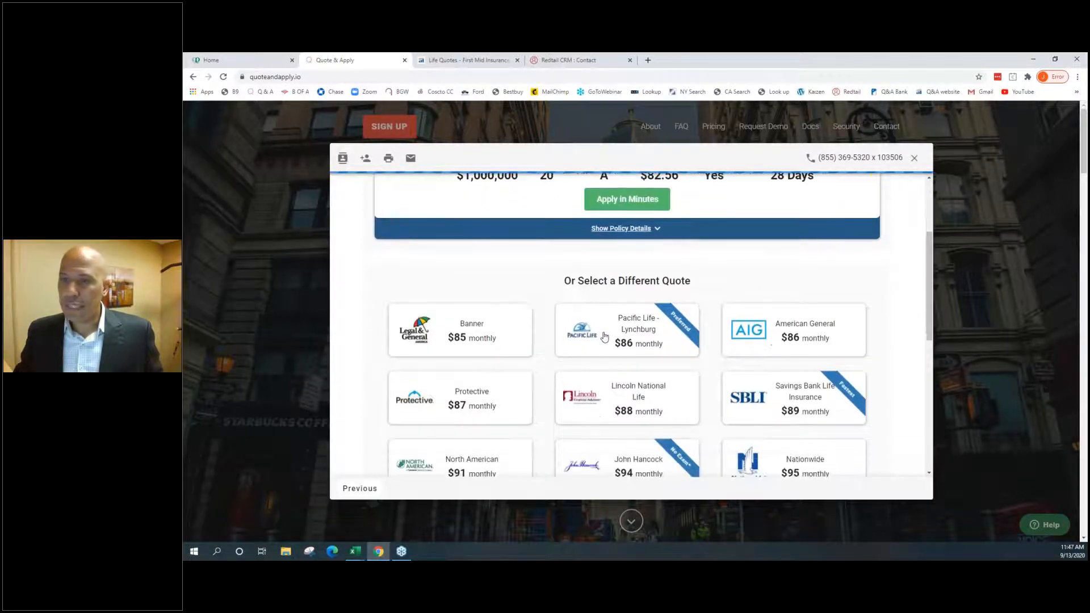
scroll("down", 3)
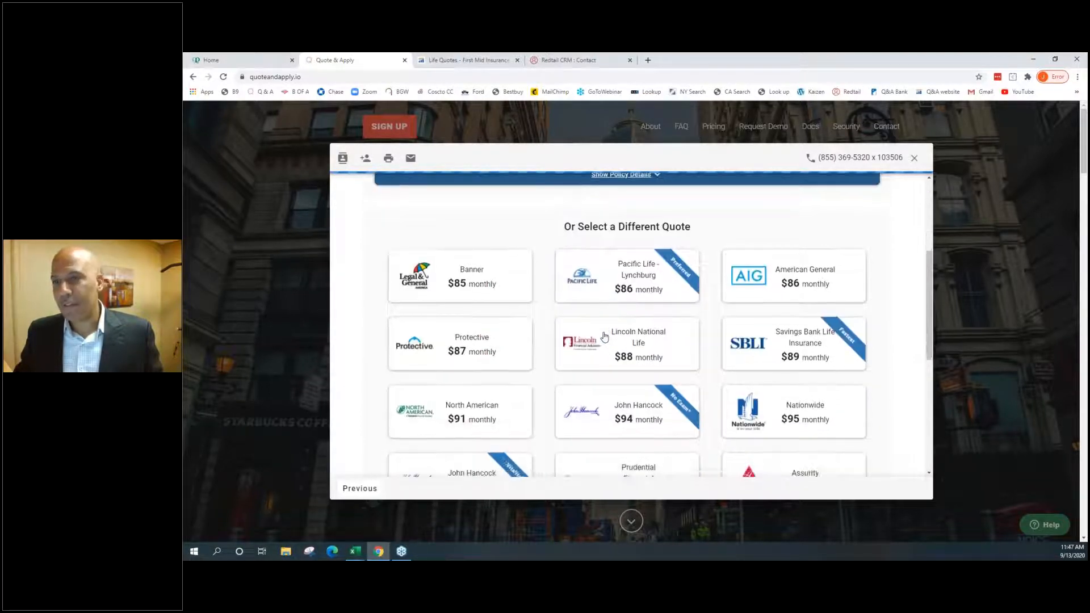
scroll("down", 3)
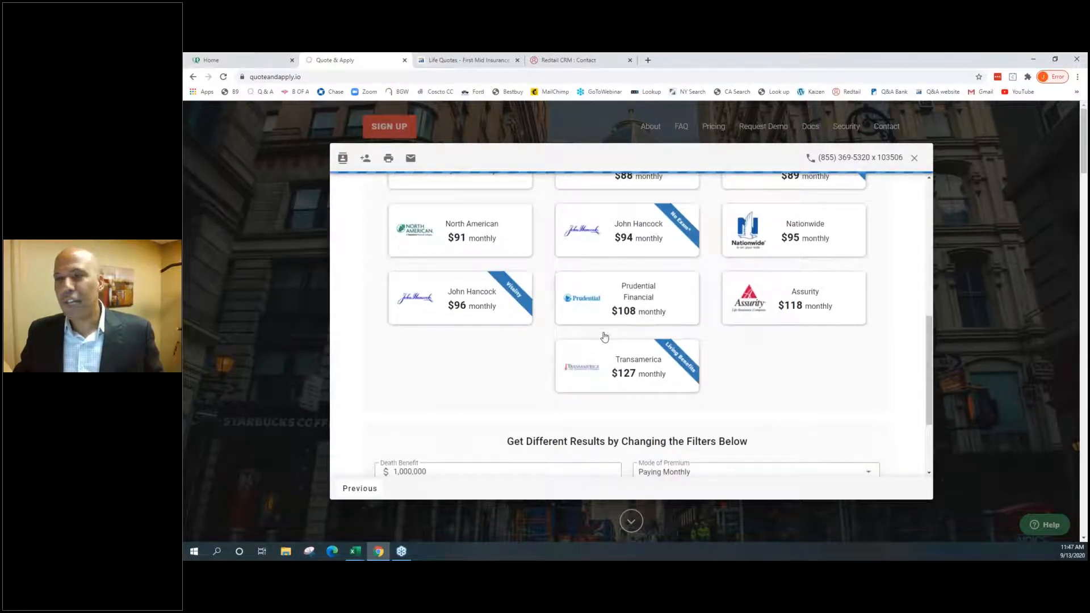
scroll("down", 3)
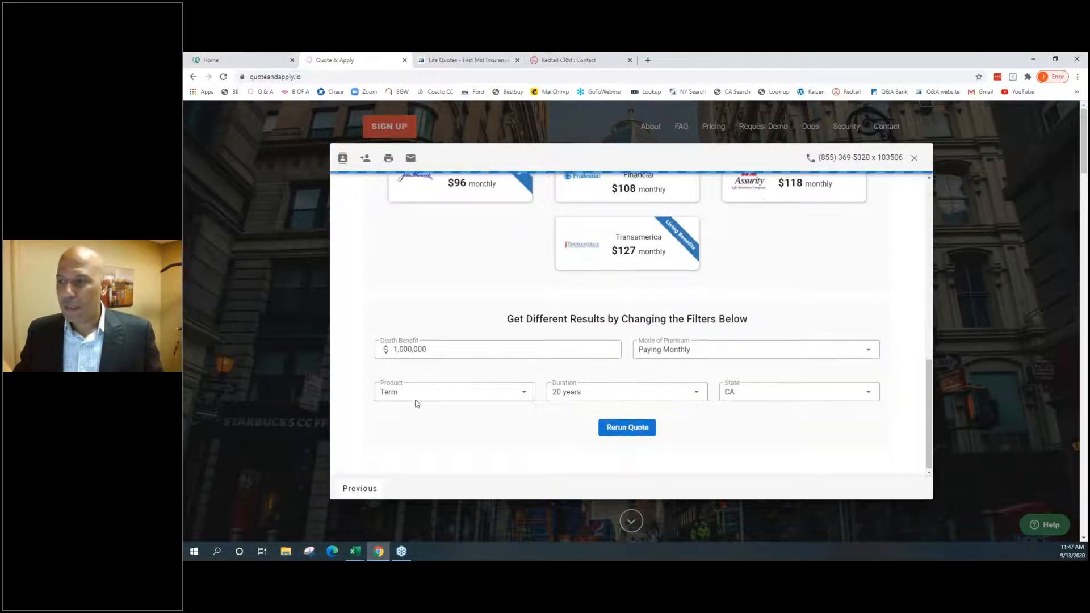
Price a $40,000,000 death benefit, then revert to $1,000,000 and go back
left_click(497, 349)
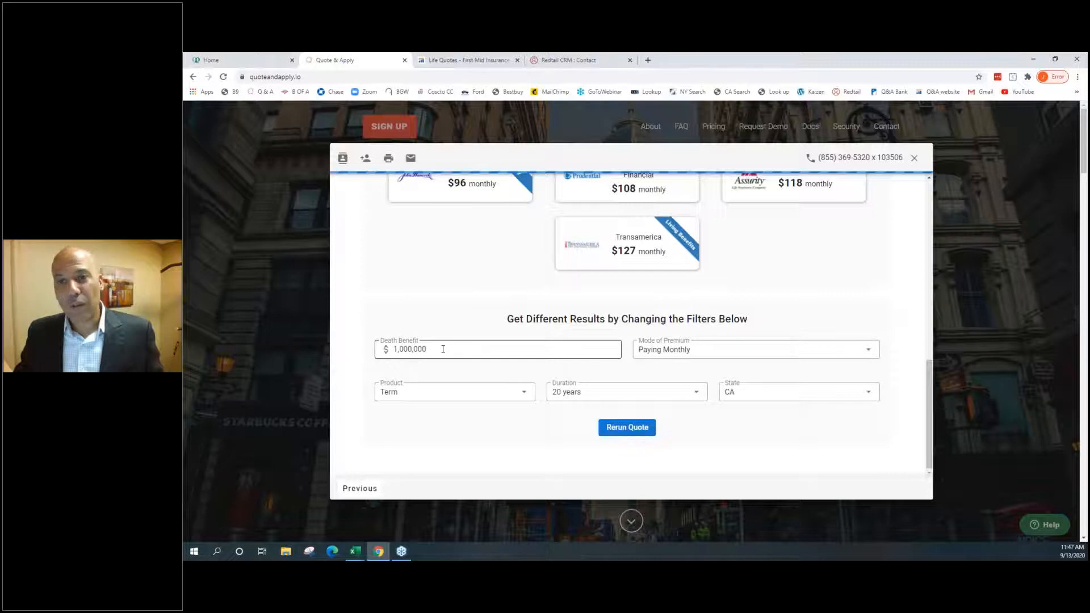
type("40")
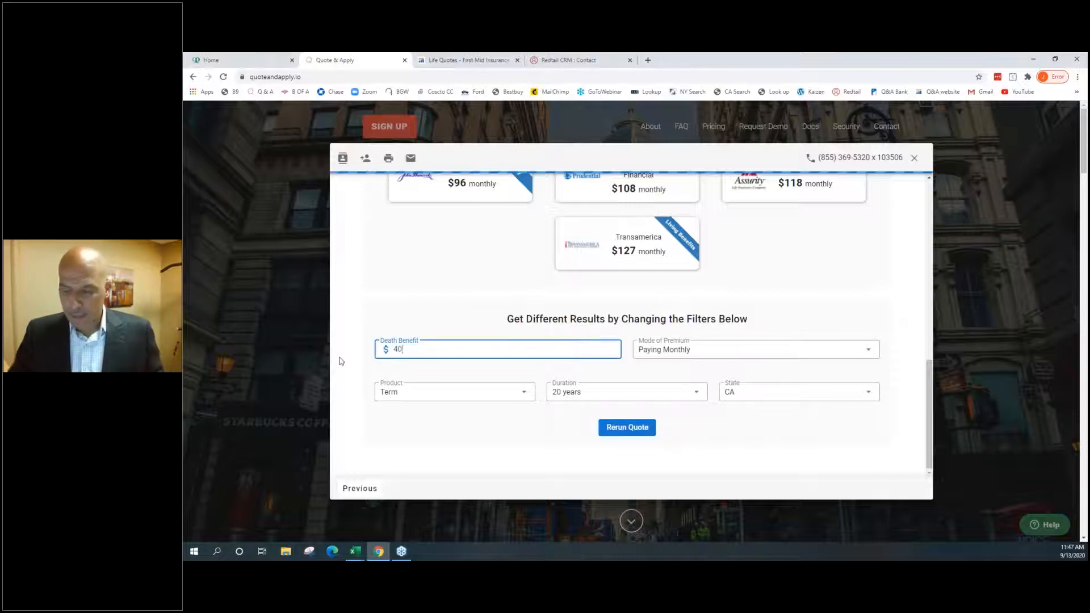
type("0,000,000")
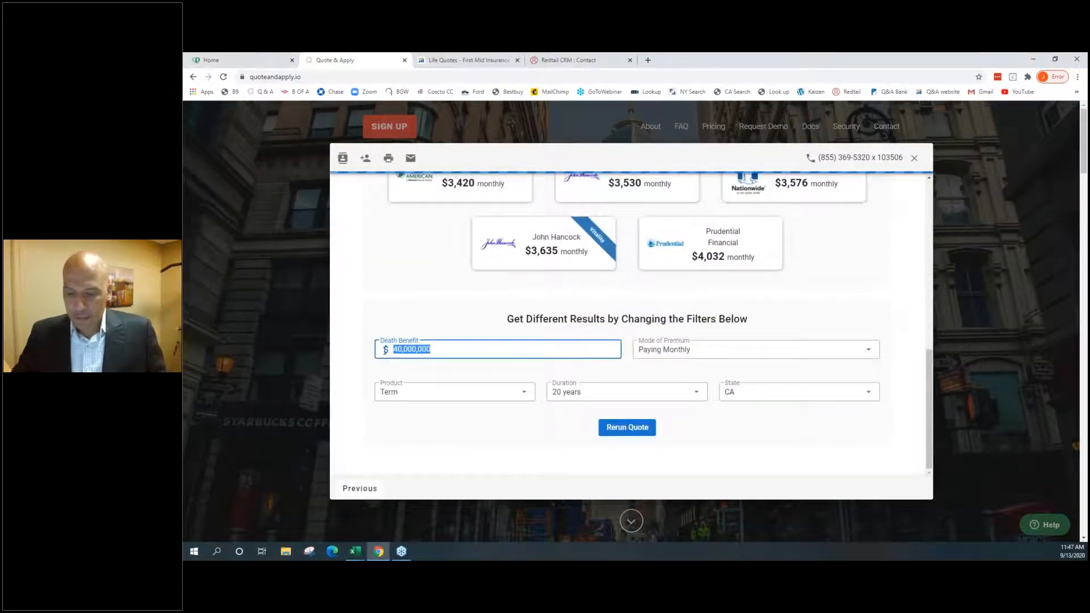
type("1,000,000")
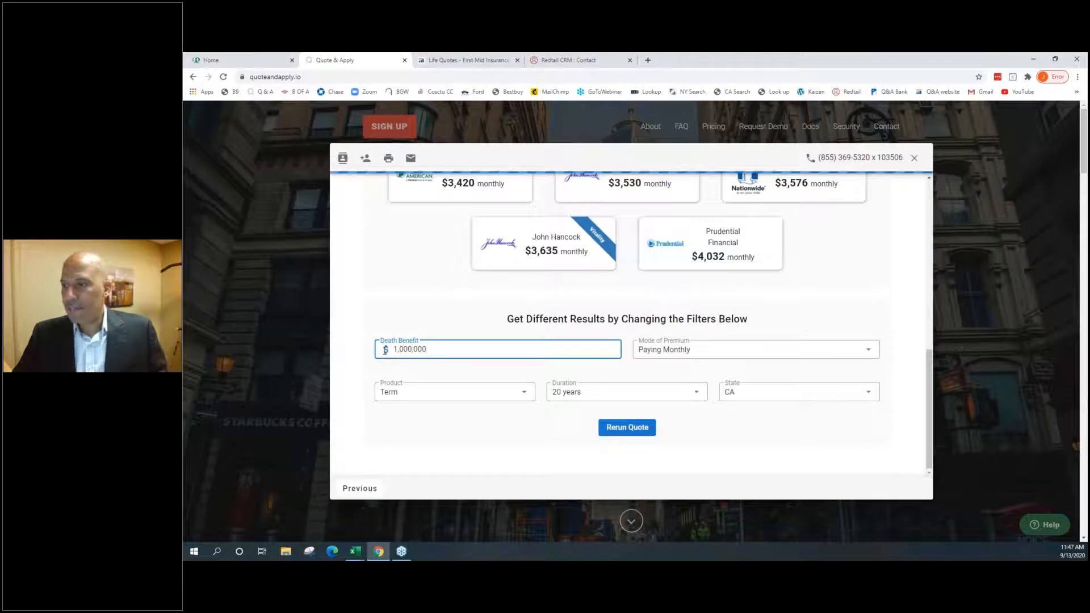
left_click(626, 427)
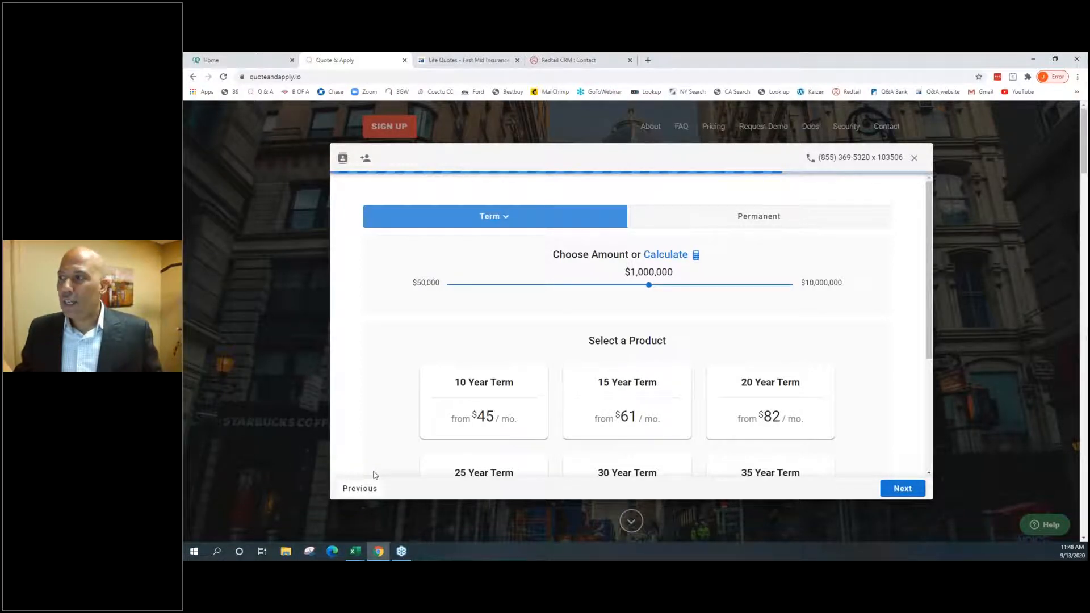
mouse_move(408, 412)
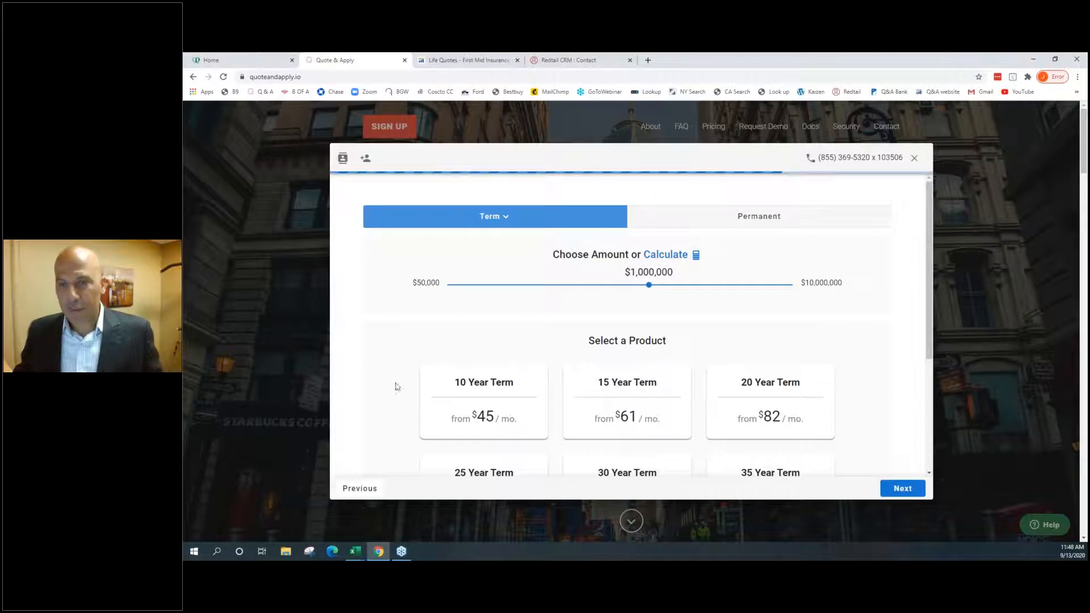
mouse_move(361, 318)
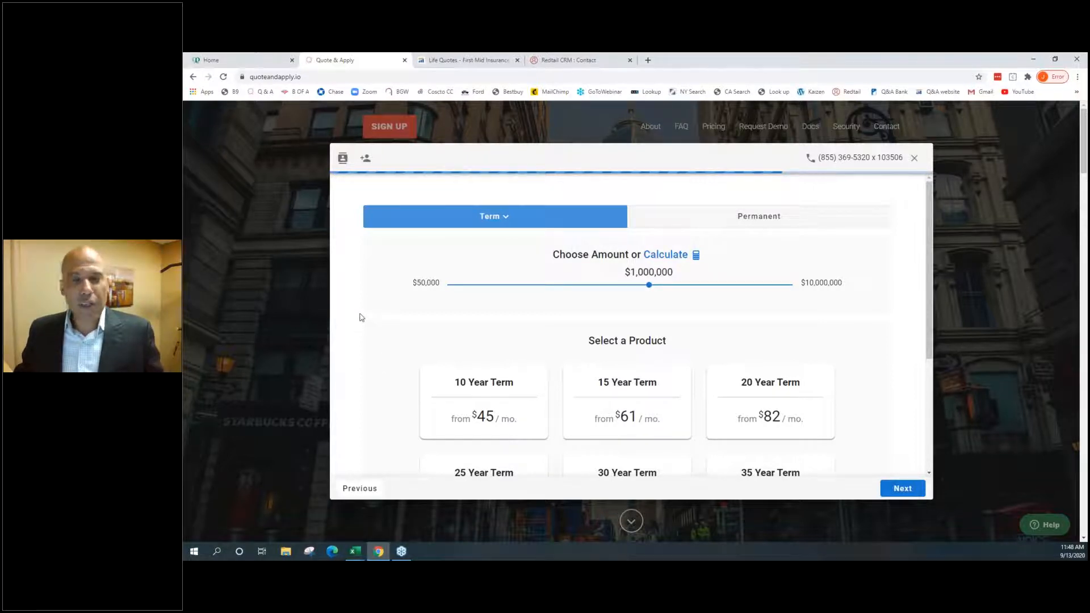
mouse_move(361, 282)
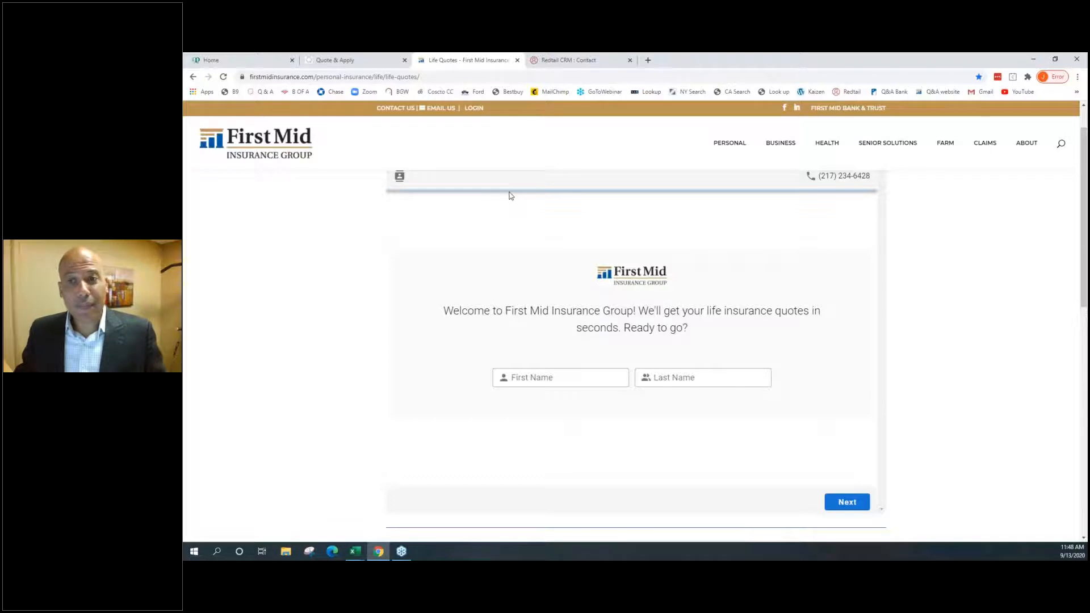
mouse_move(663, 323)
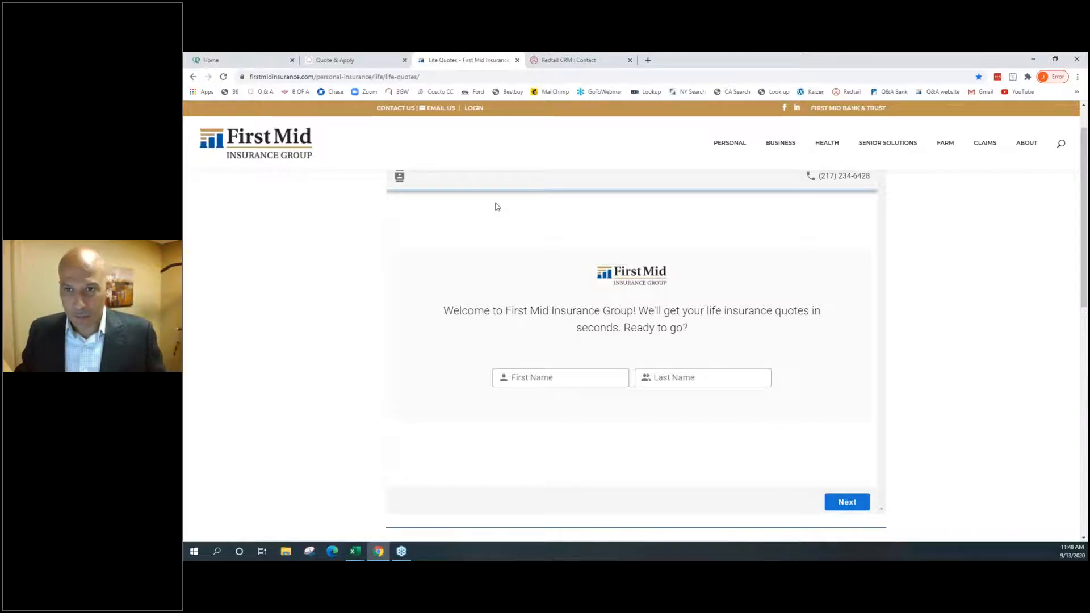
mouse_move(405, 117)
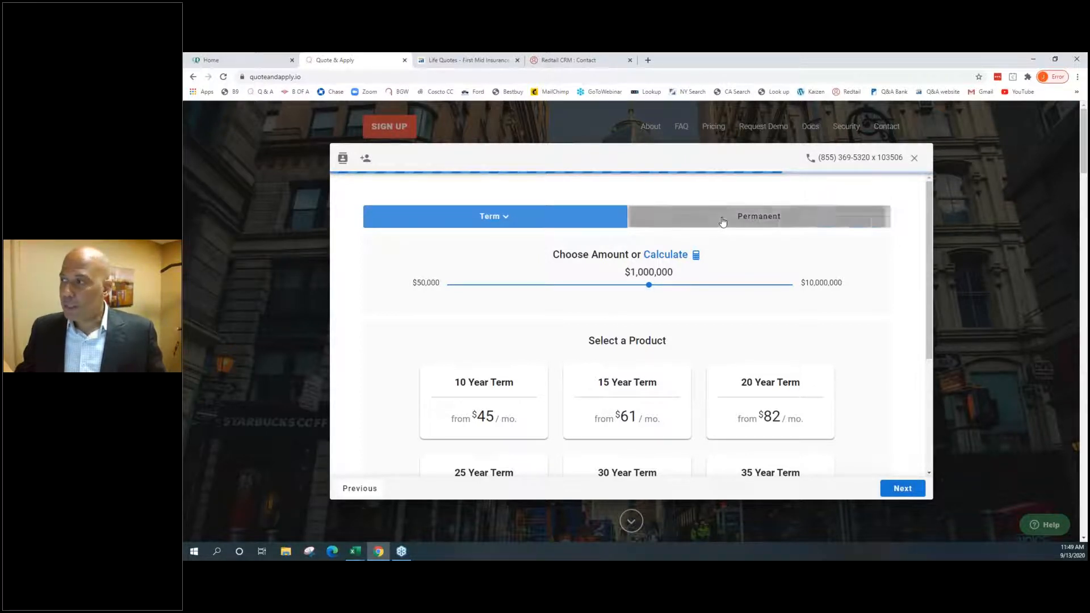
Choose Universal Life over Accumulation IUL under Permanent products and get quotes
left_click(758, 216)
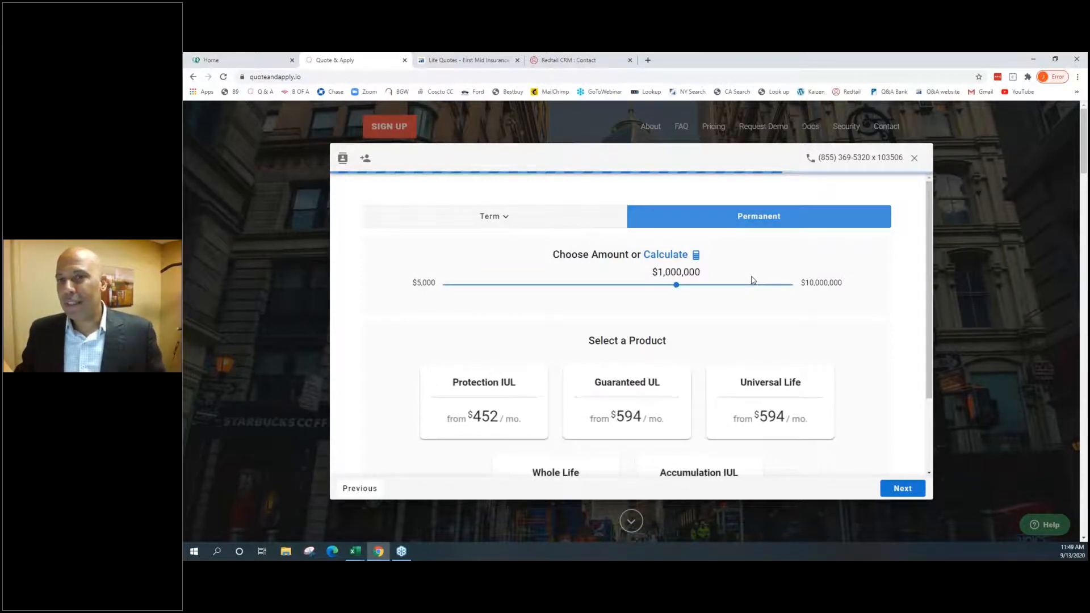
left_click(769, 307)
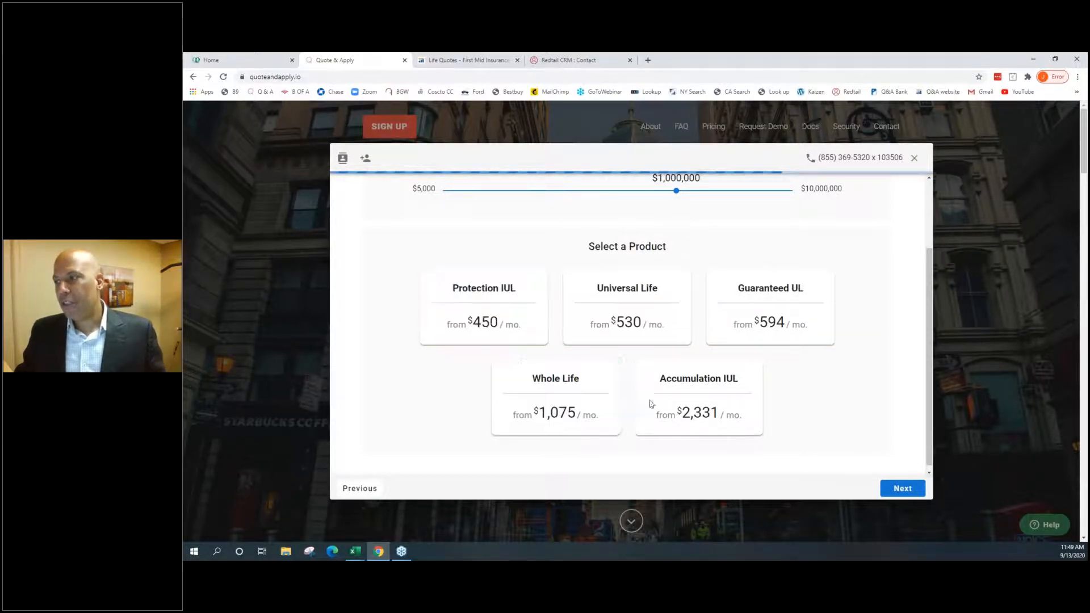
left_click(697, 396)
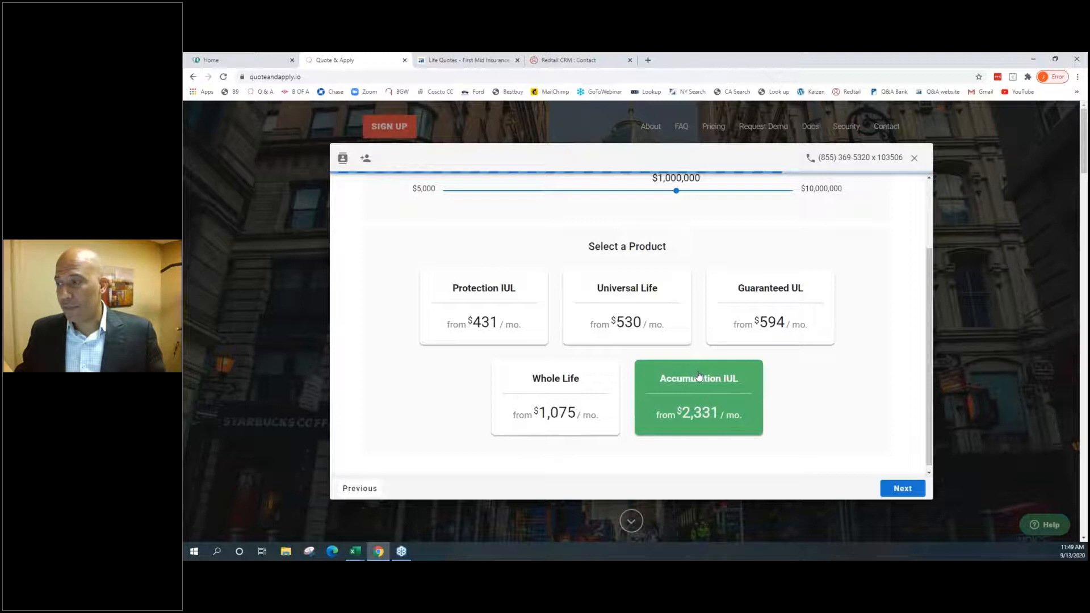
left_click(626, 307)
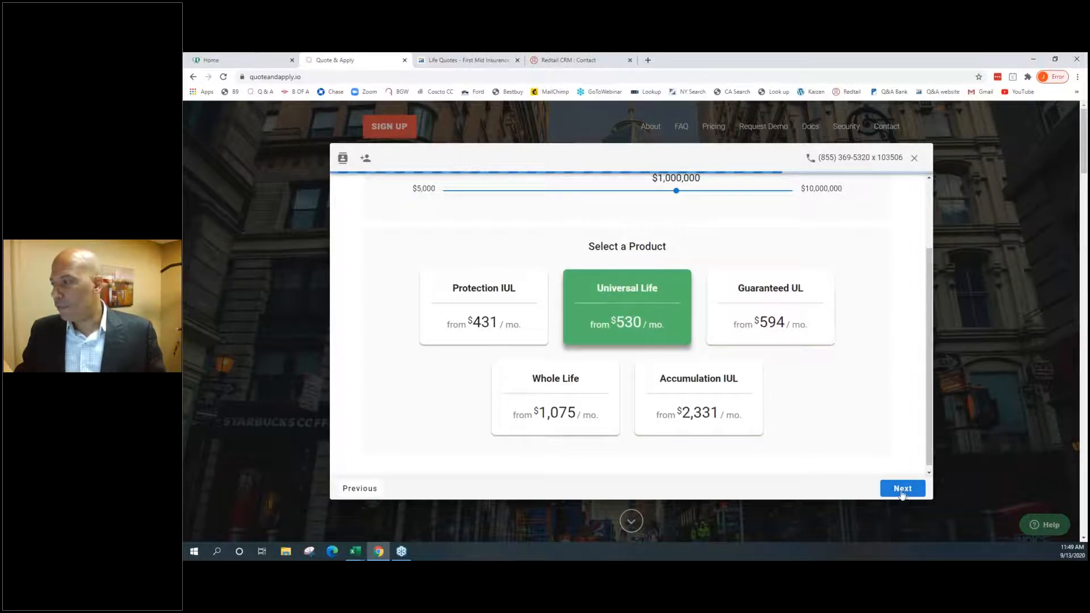
left_click(902, 488)
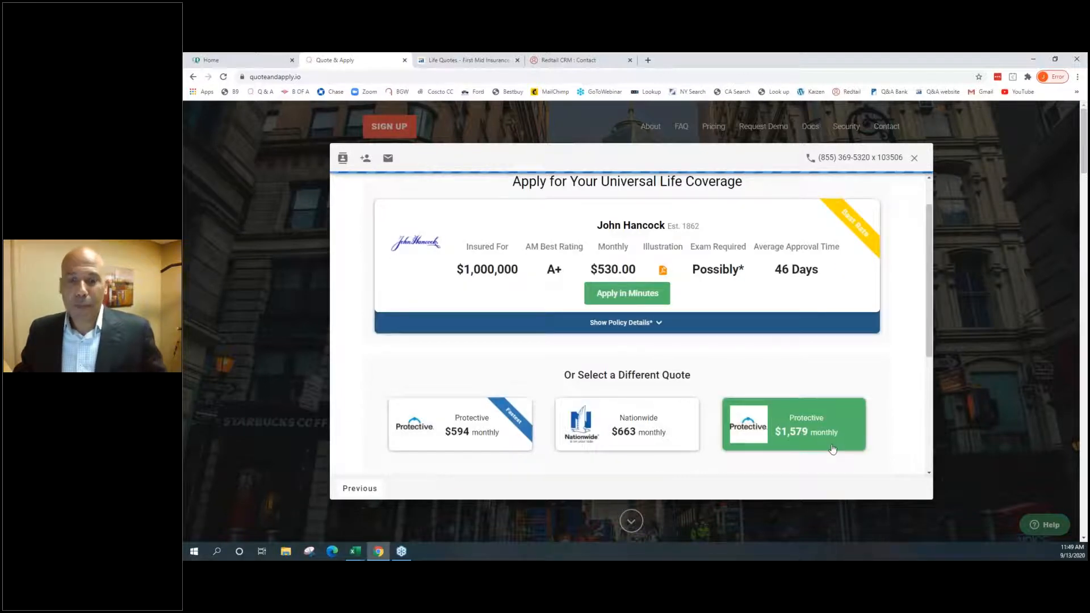
mouse_move(777, 403)
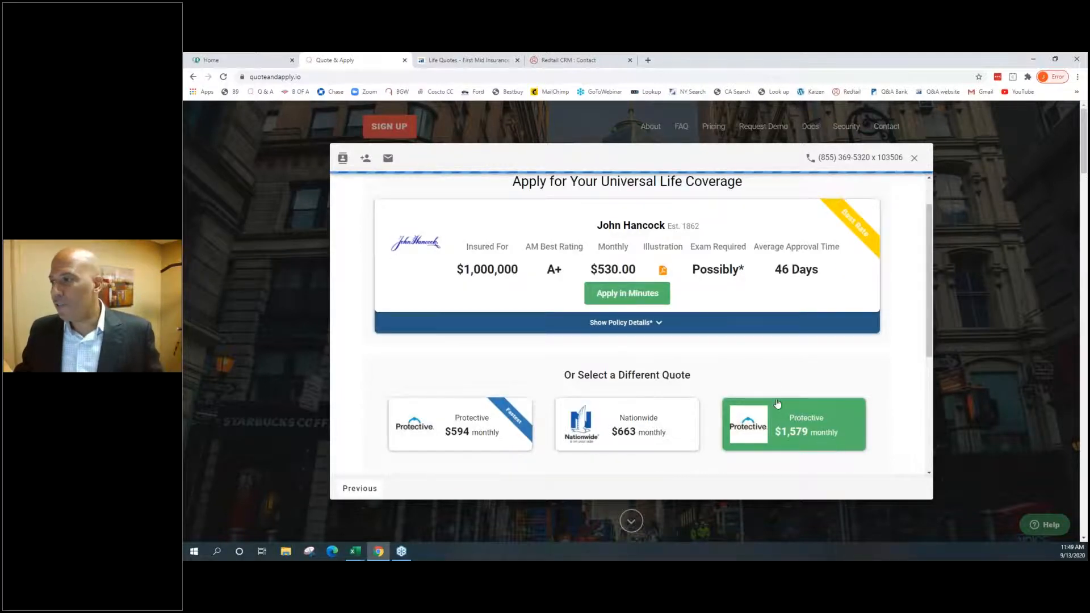
Add the long-term care rider with 10-year payments and rerun the quote
scroll("down", 3)
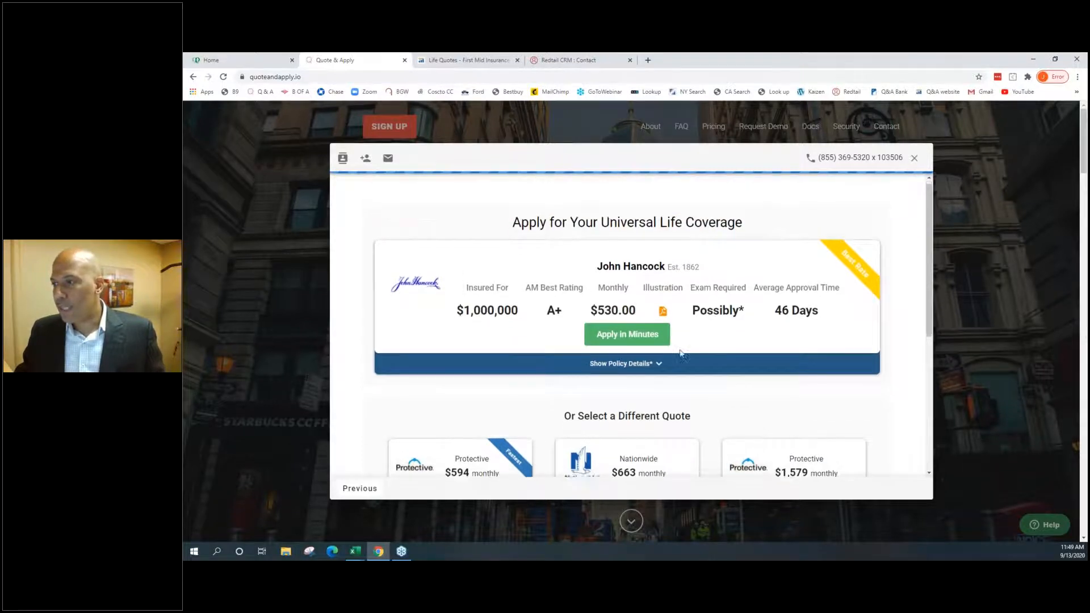
scroll("down", 3)
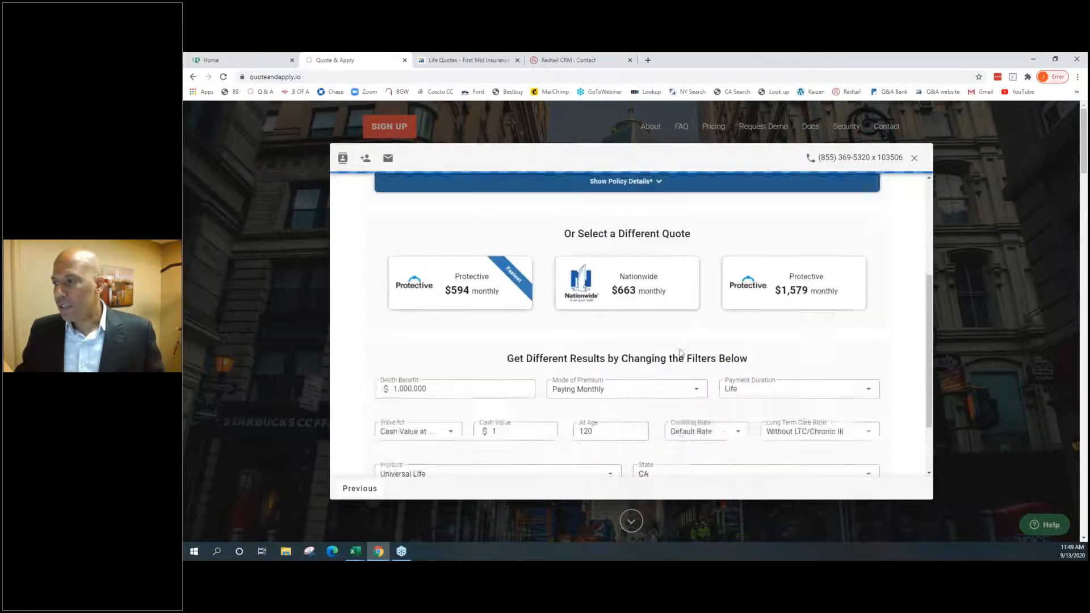
scroll("down", 3)
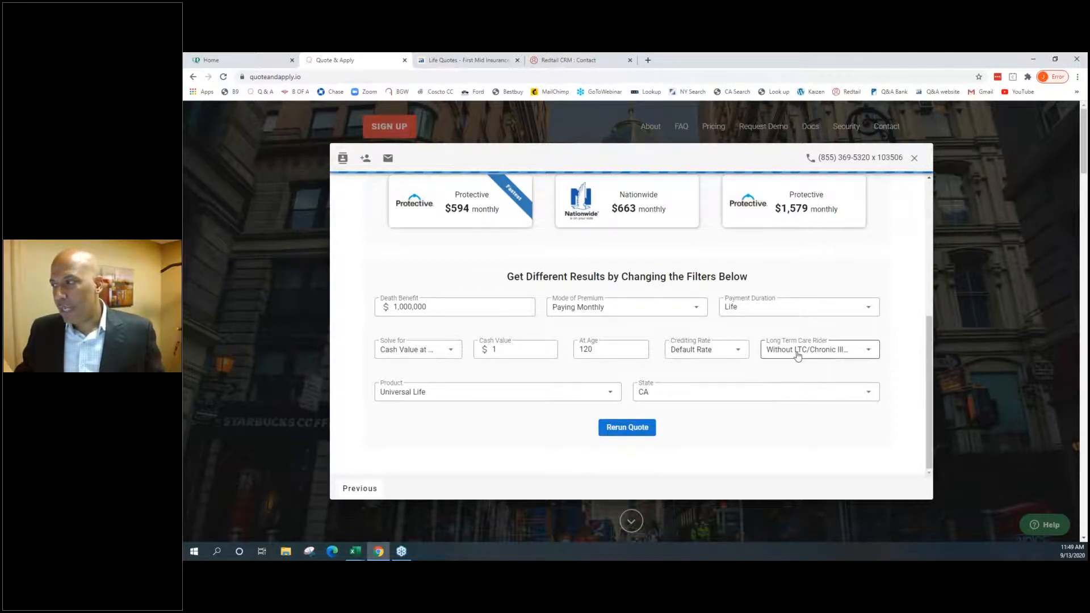
left_click(818, 349)
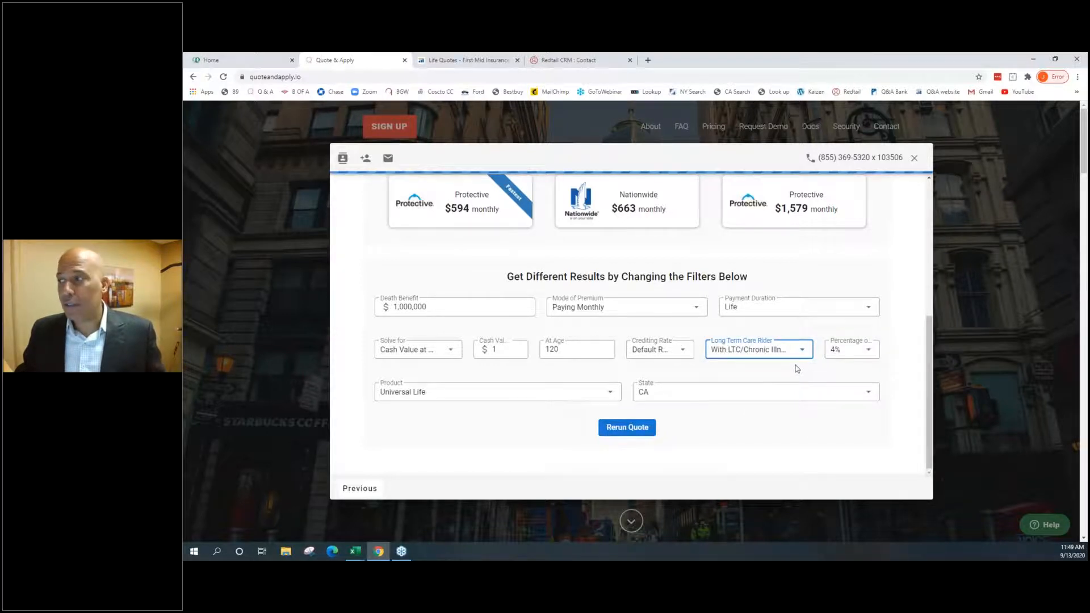
mouse_move(593, 366)
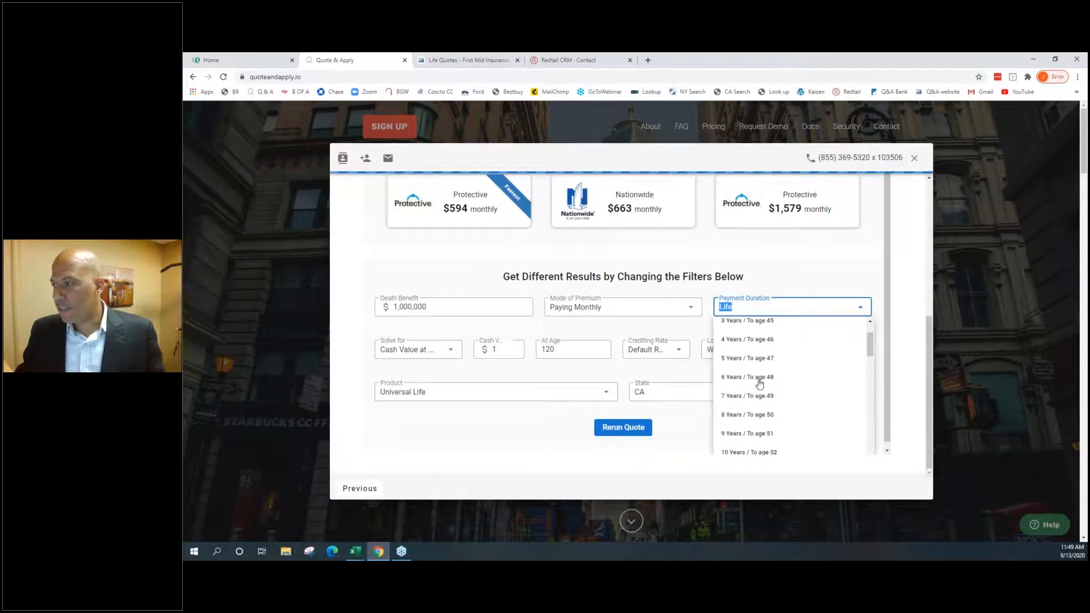
left_click(749, 452)
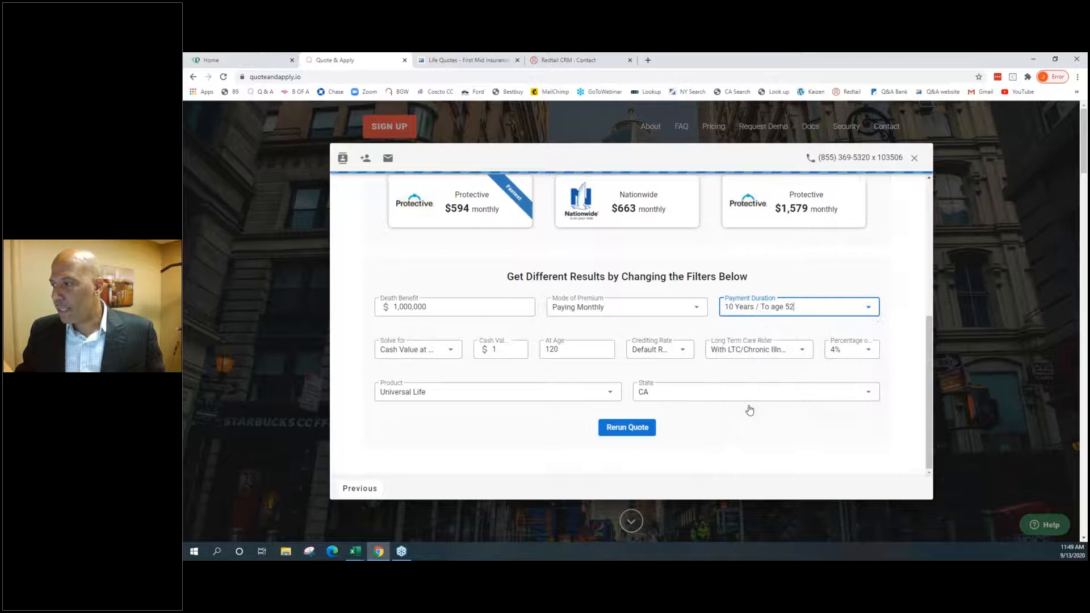
left_click(626, 427)
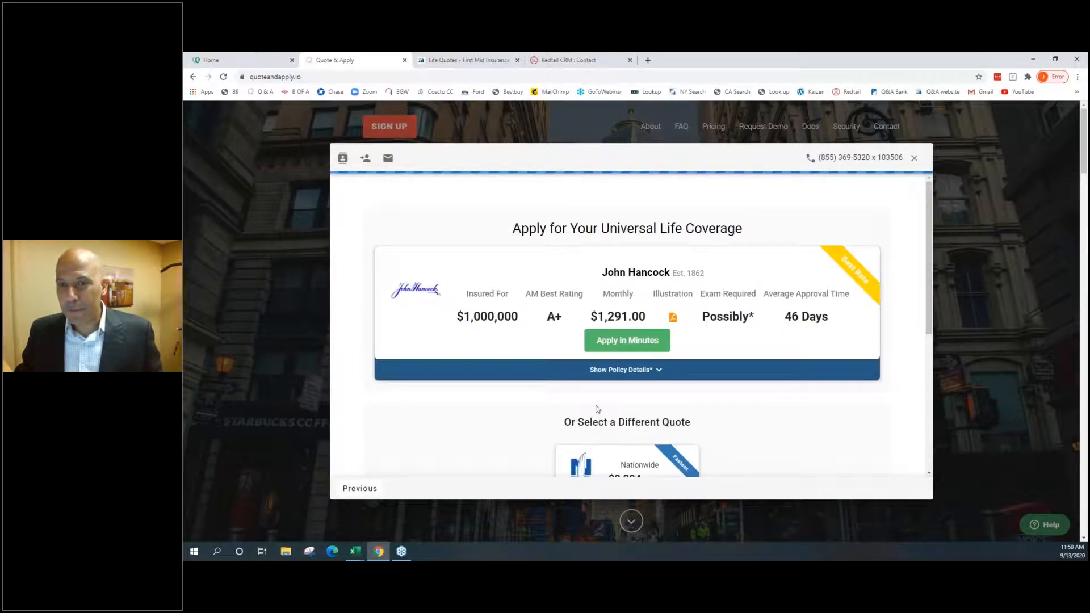
Expand John Hancock's policy details and review the Long Term Care benefits
left_click(625, 369)
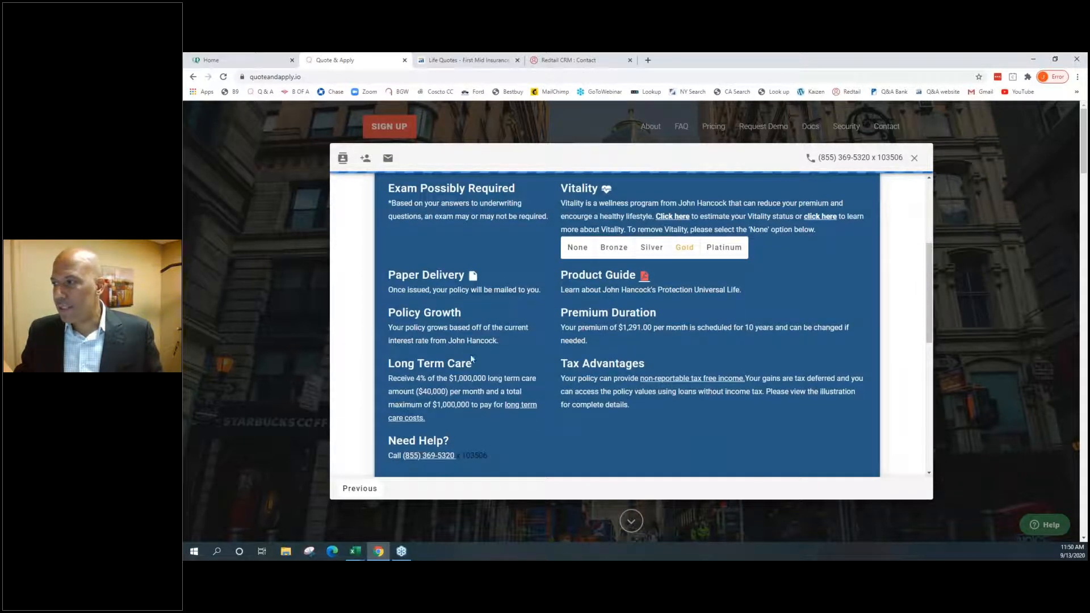
double_click(429, 363)
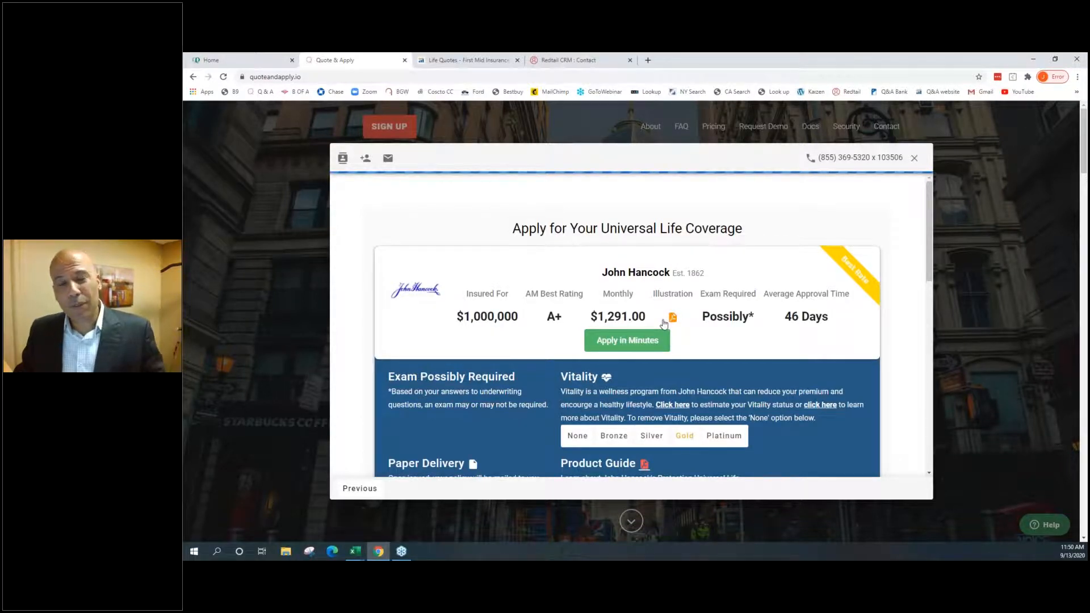
scroll("down", 3)
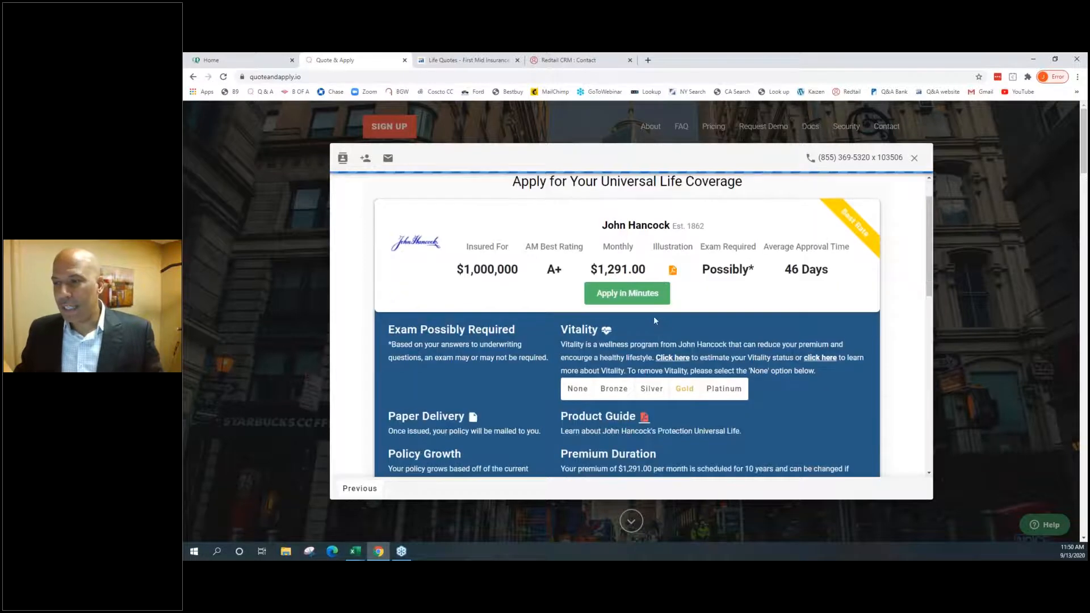
scroll("down", 3)
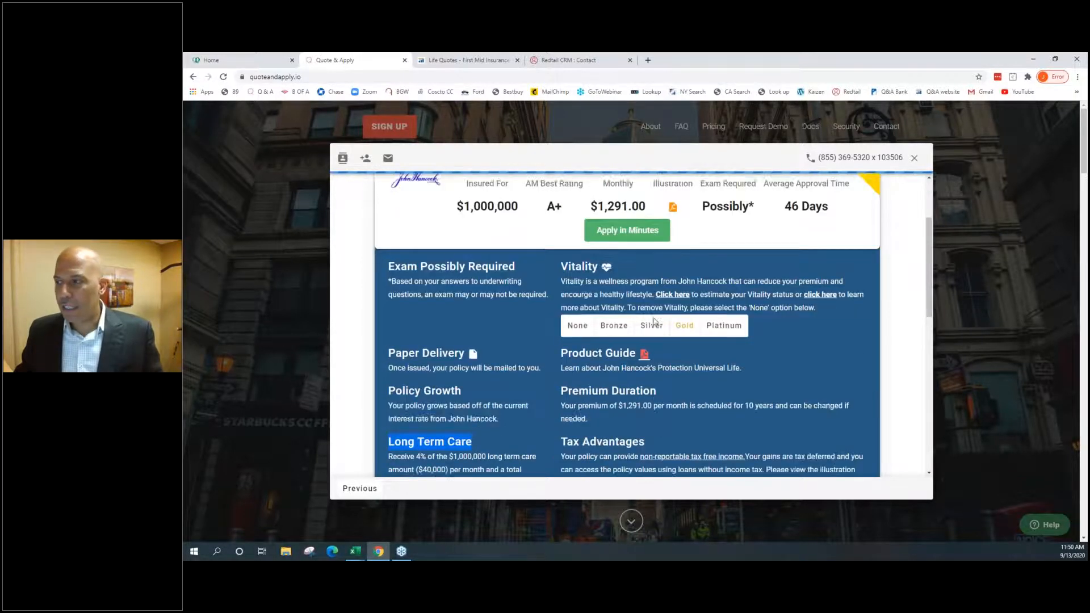
scroll("down", 3)
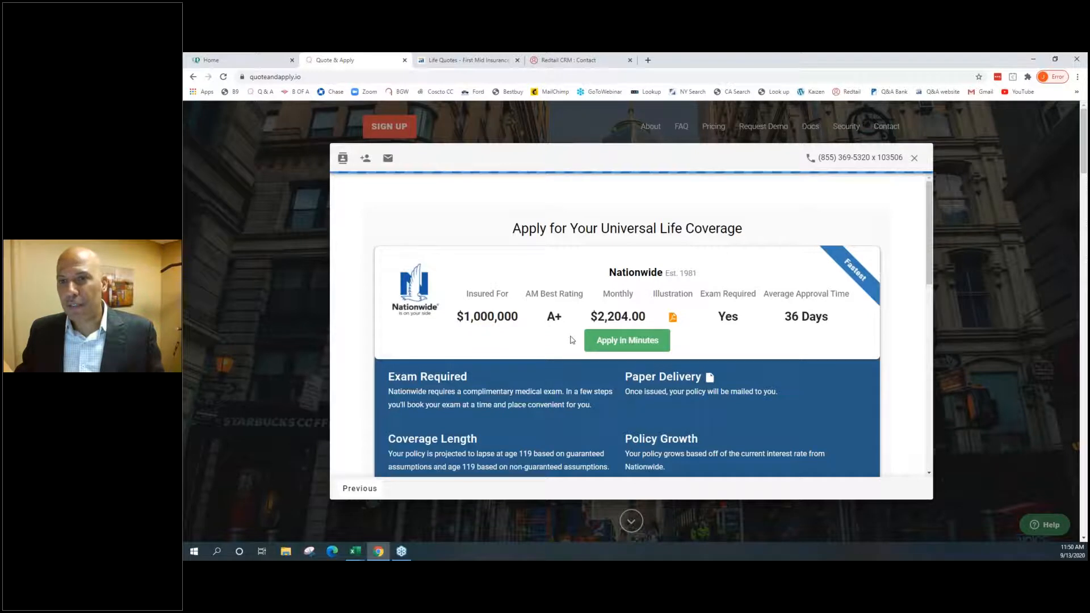
Apply for the Nationwide policy and autofill the insured's email and contact details
left_click(626, 340)
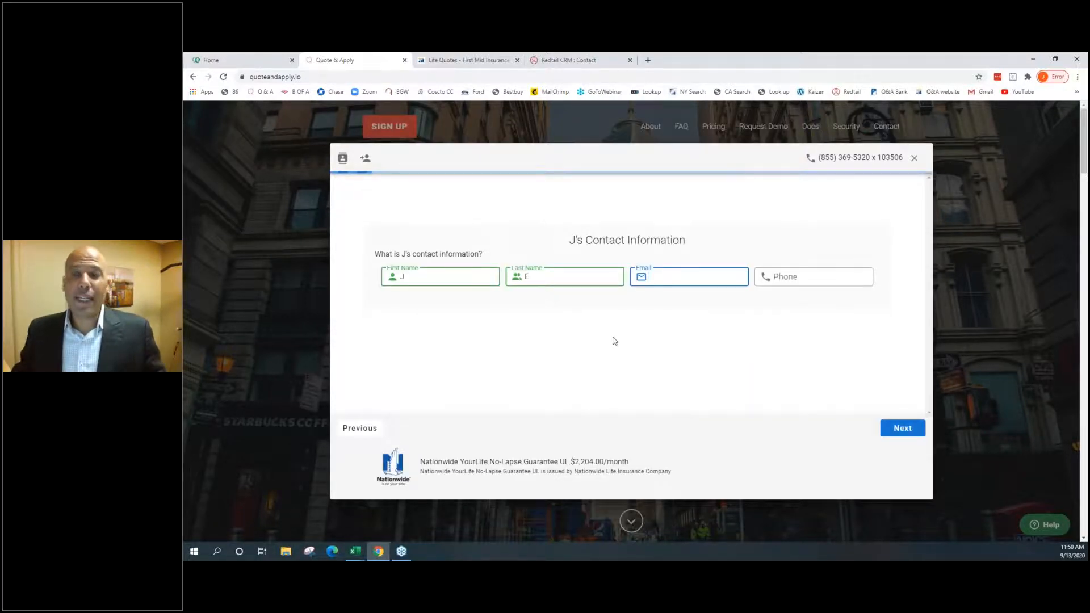
left_click(687, 276)
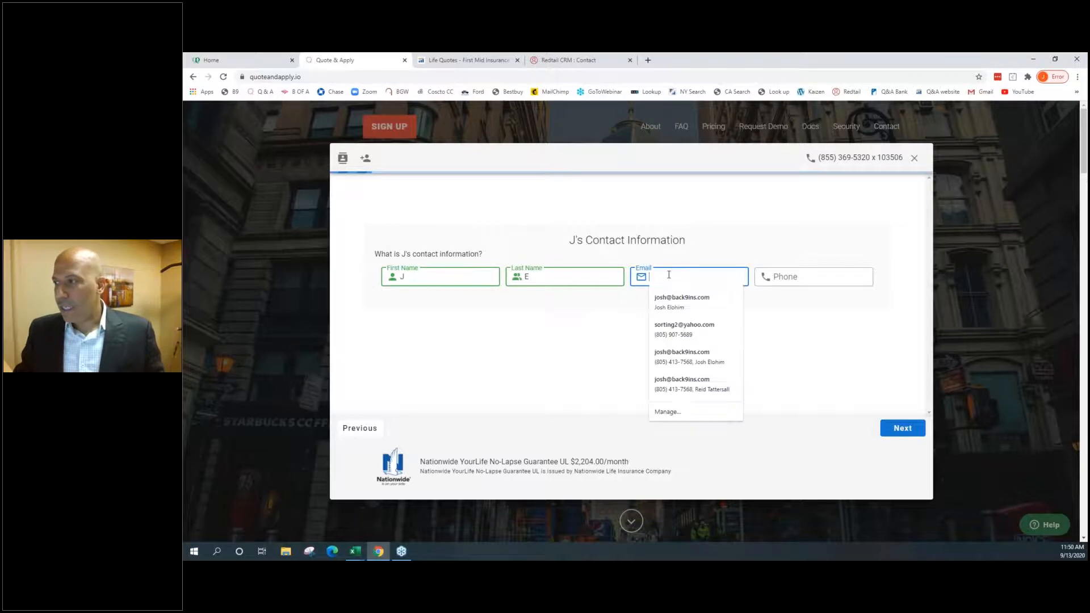
left_click(681, 301)
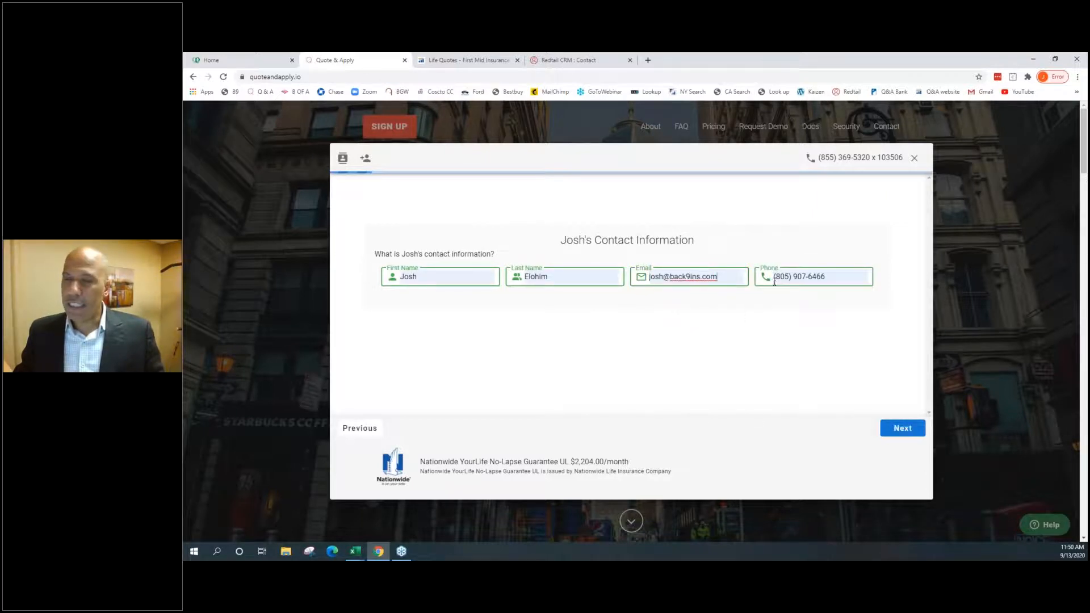
mouse_move(814, 378)
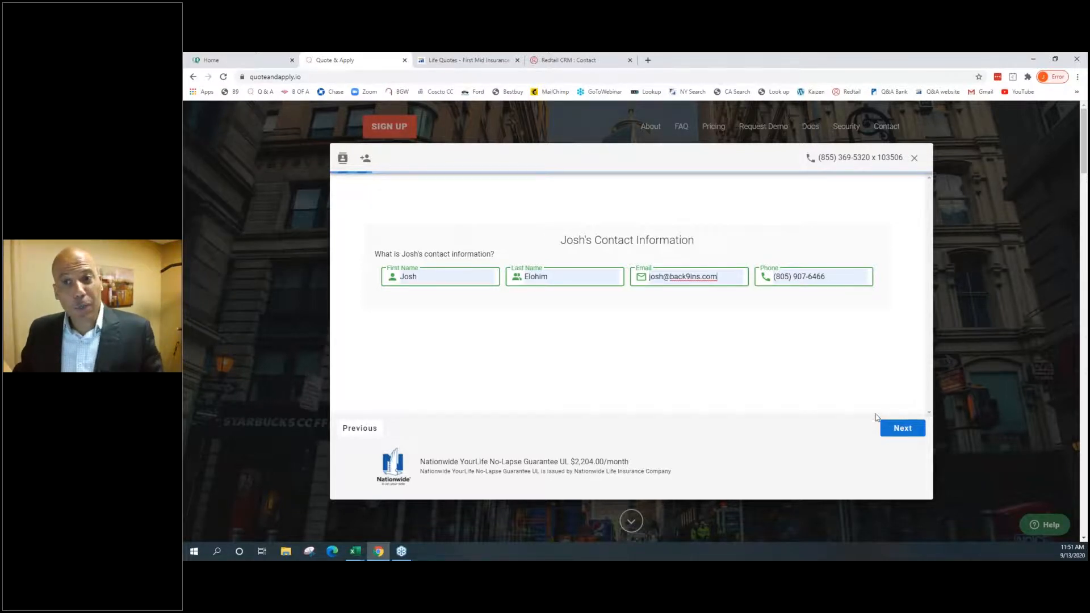
left_click(902, 427)
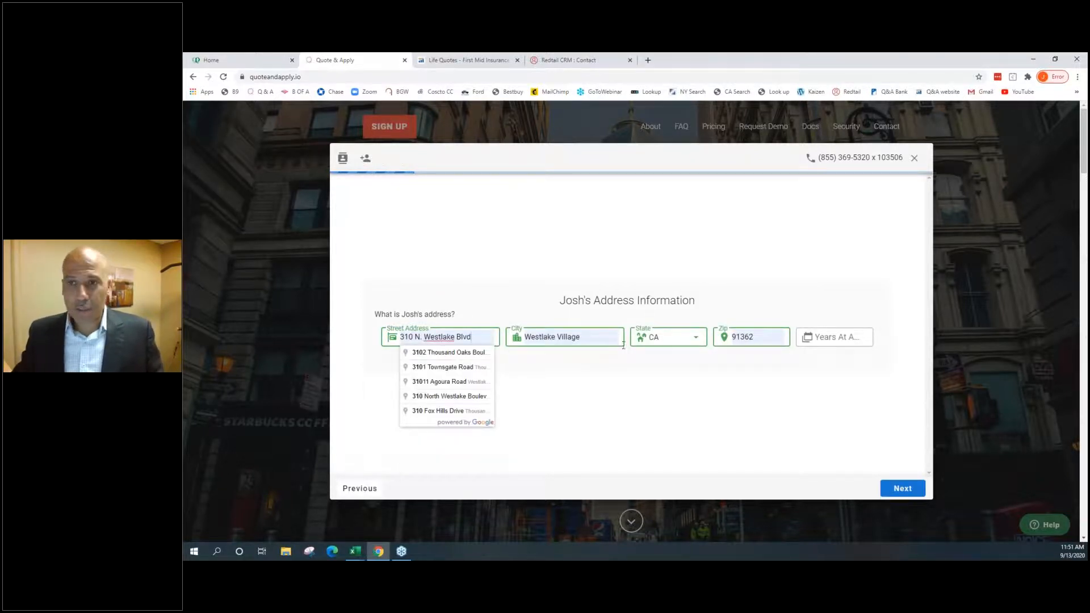
Enter 5 years at the address and submit the home address
left_click(833, 336)
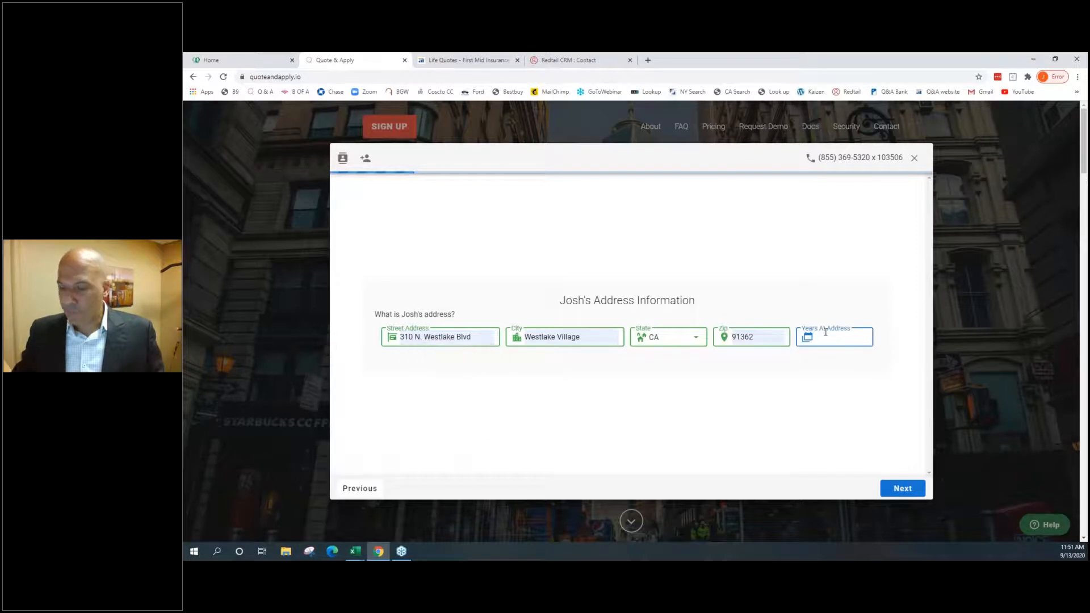
type("5")
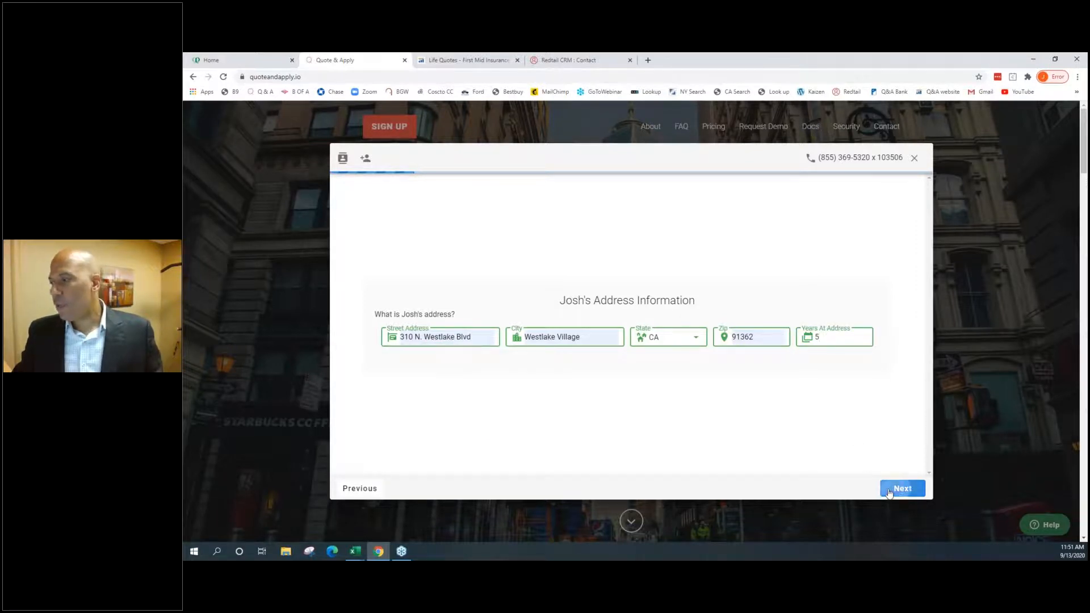
left_click(901, 488)
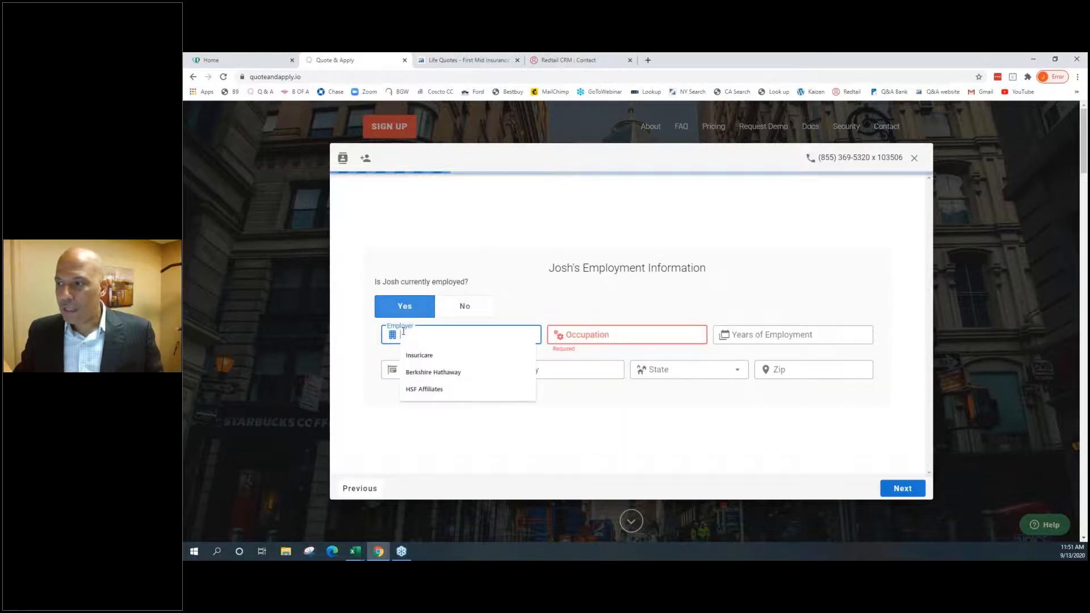
type("sales")
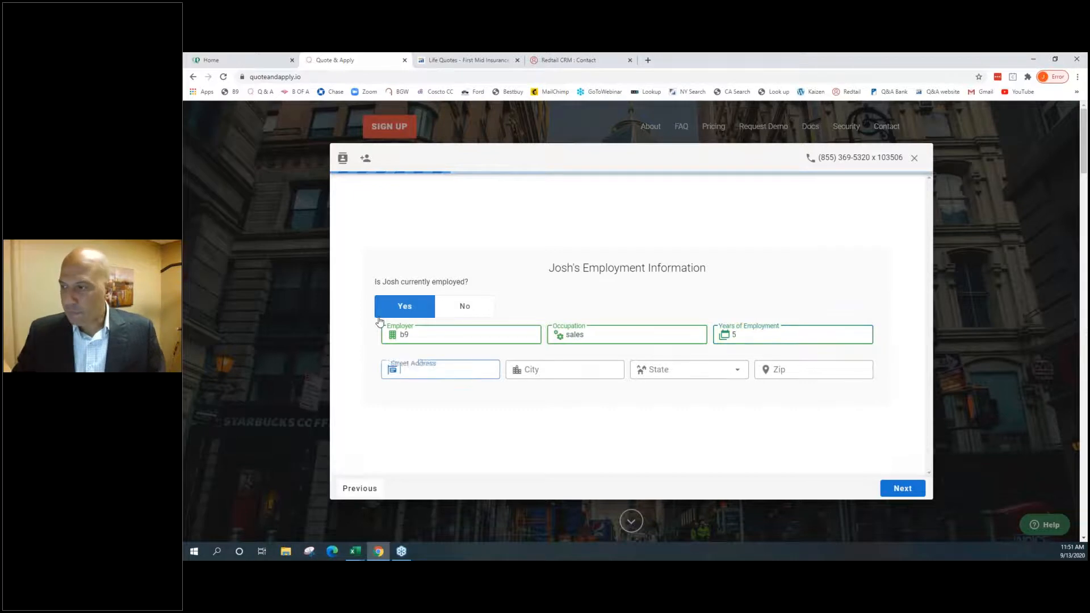
type("310 N. Westlake Blvd")
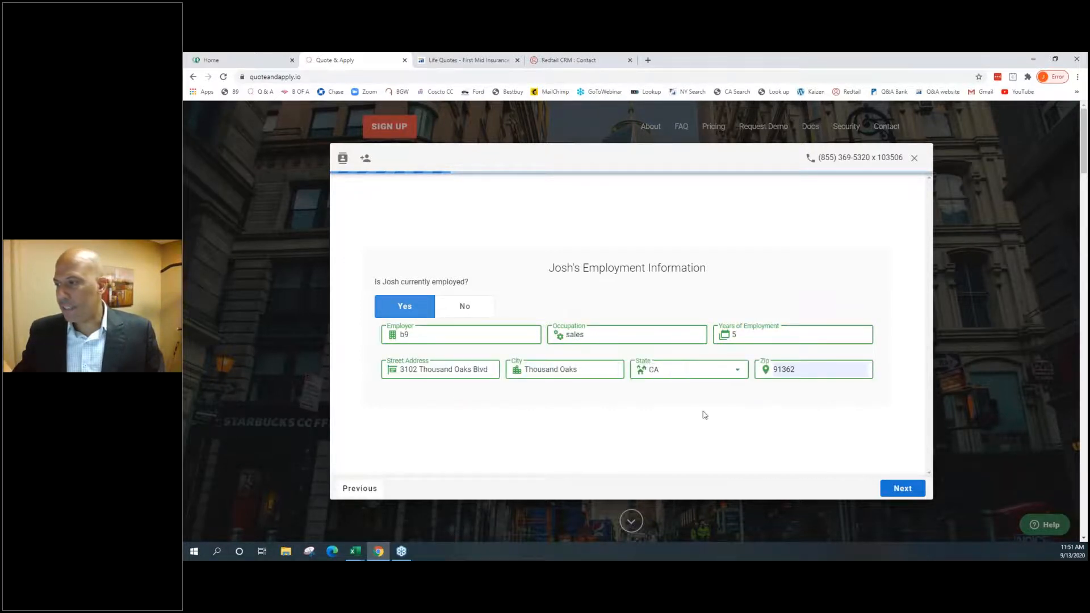
left_click(901, 488)
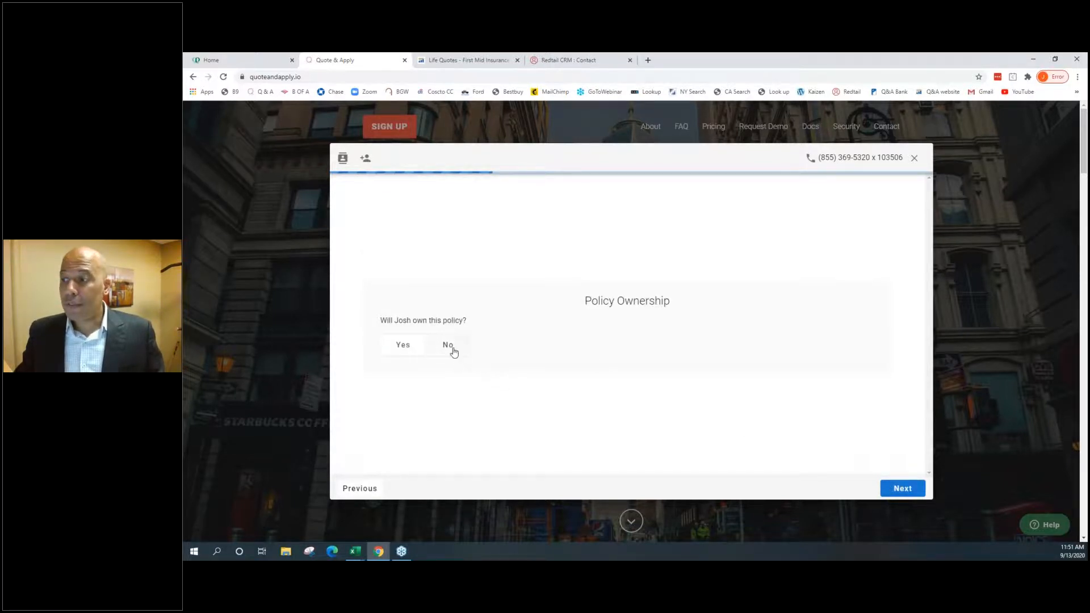
Confirm the insured owns the policy and add wife MrsDOE DOE as the sole 100% primary beneficiary
left_click(448, 344)
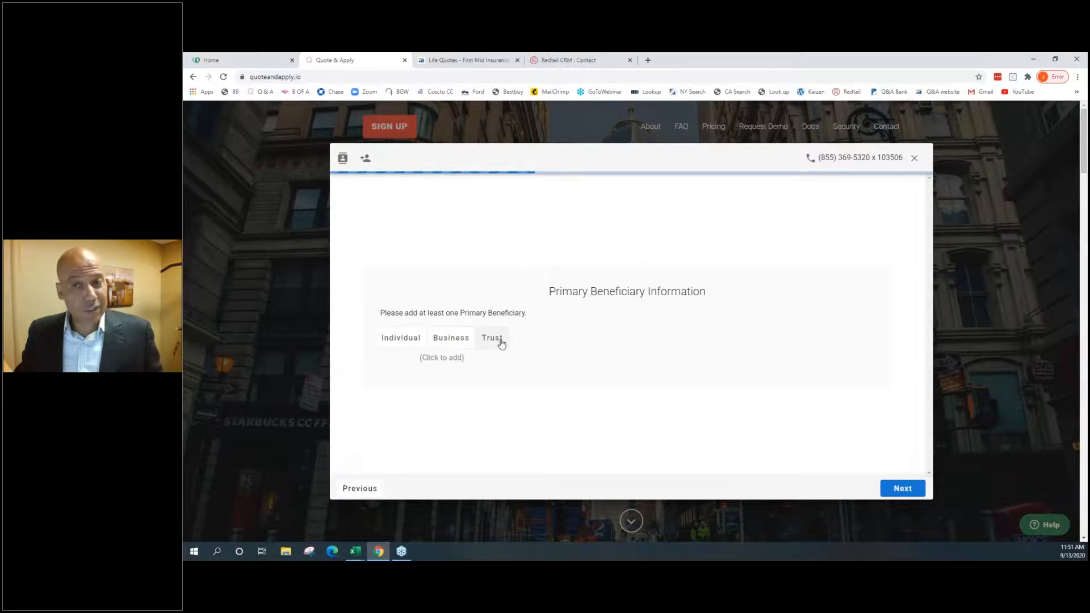
left_click(400, 337)
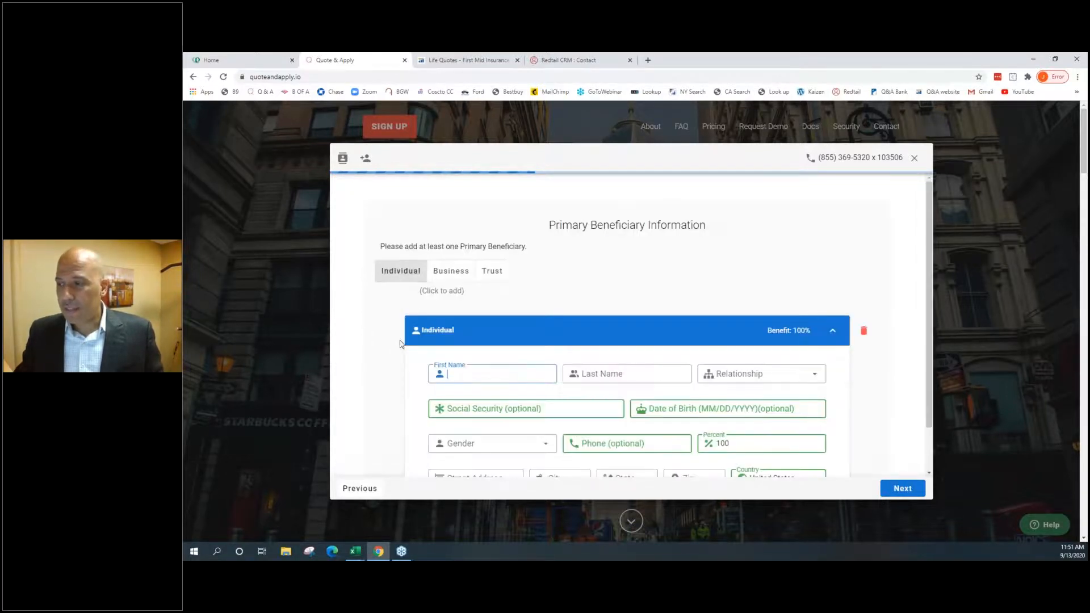
type("MrsDOE")
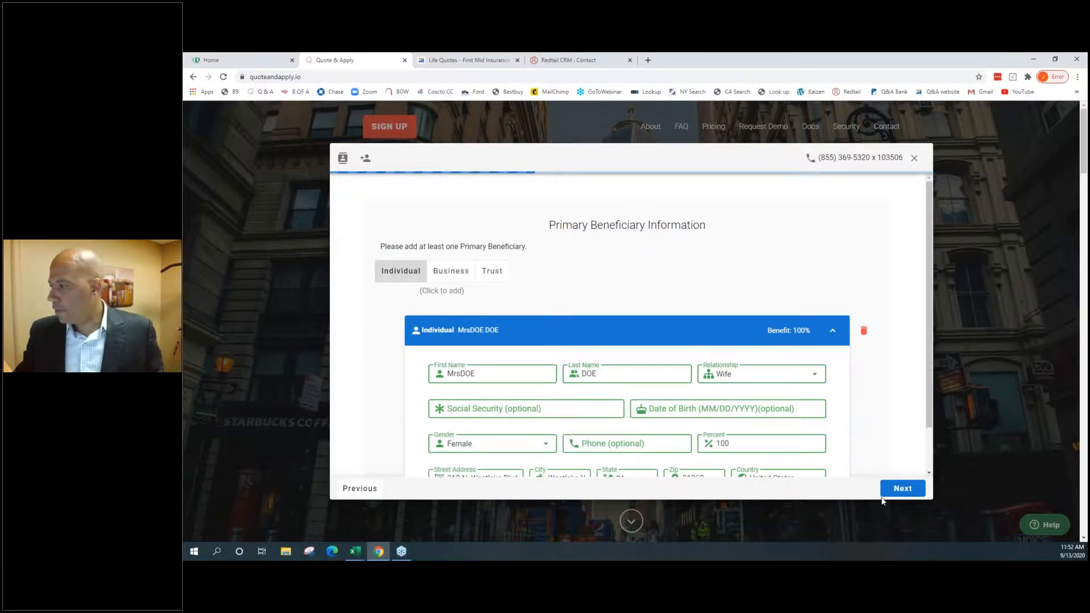
left_click(902, 488)
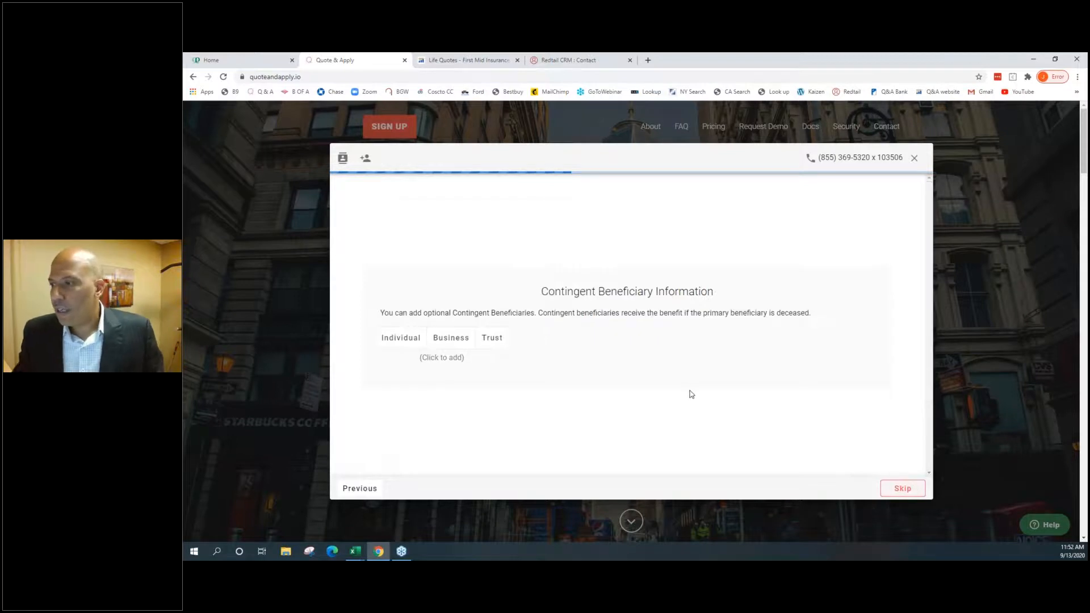
mouse_move(476, 404)
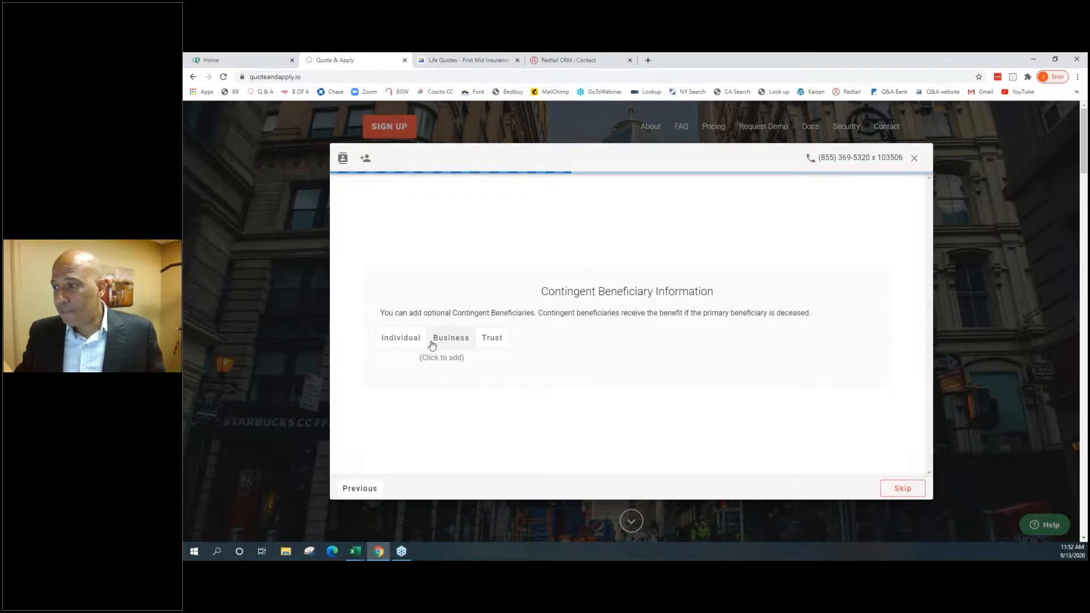
Skip contingent beneficiaries, then enter the SSN, California birth state and driver's license a1234567
left_click(901, 488)
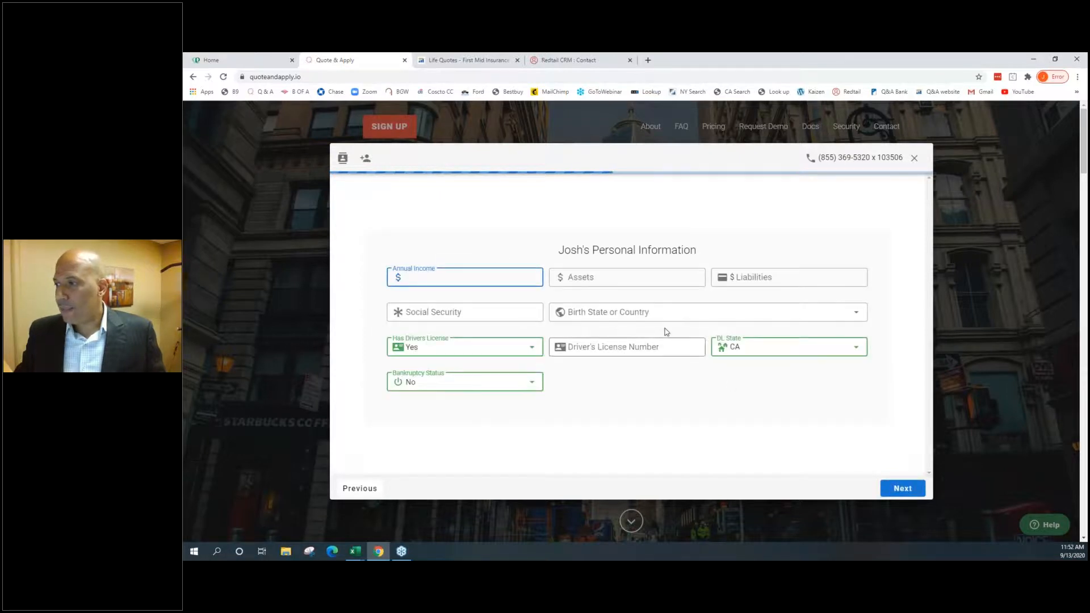
type("***-**-****")
left_click(708, 312)
type("c")
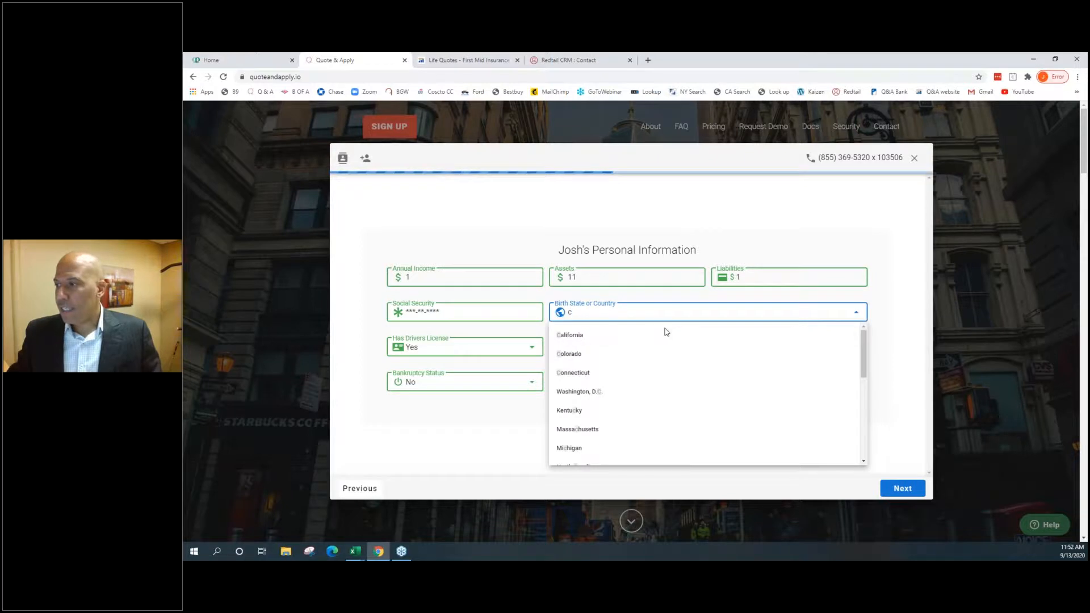
left_click(569, 335)
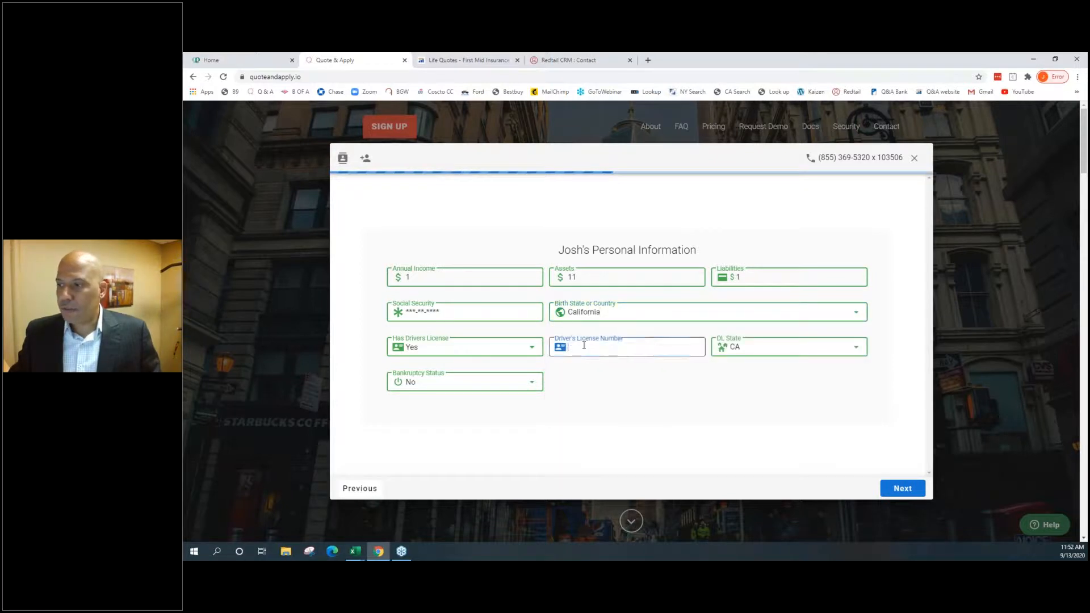
type("a1234567")
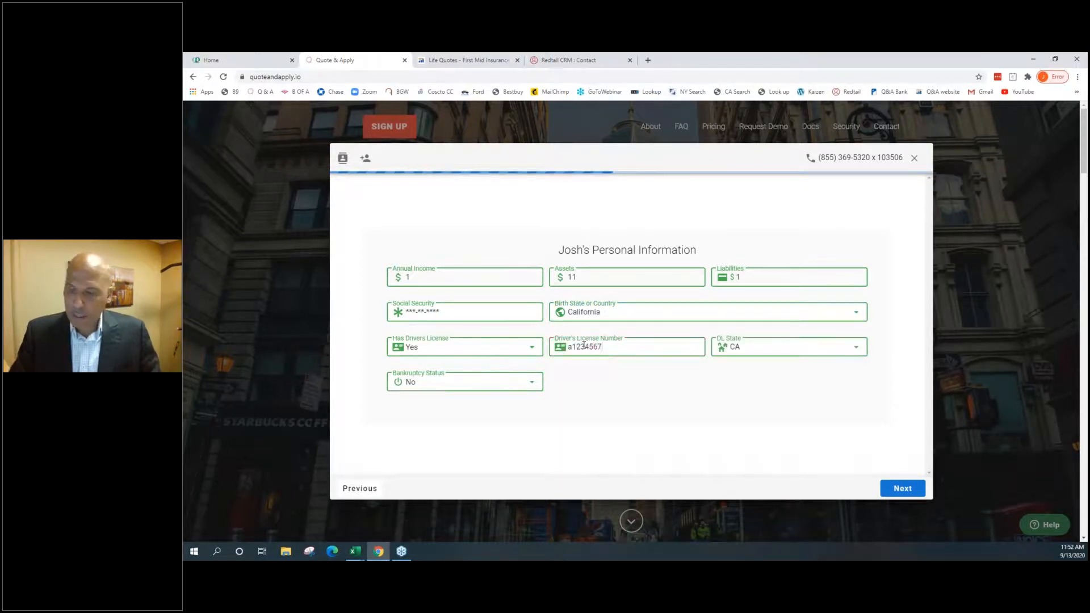
left_click(901, 488)
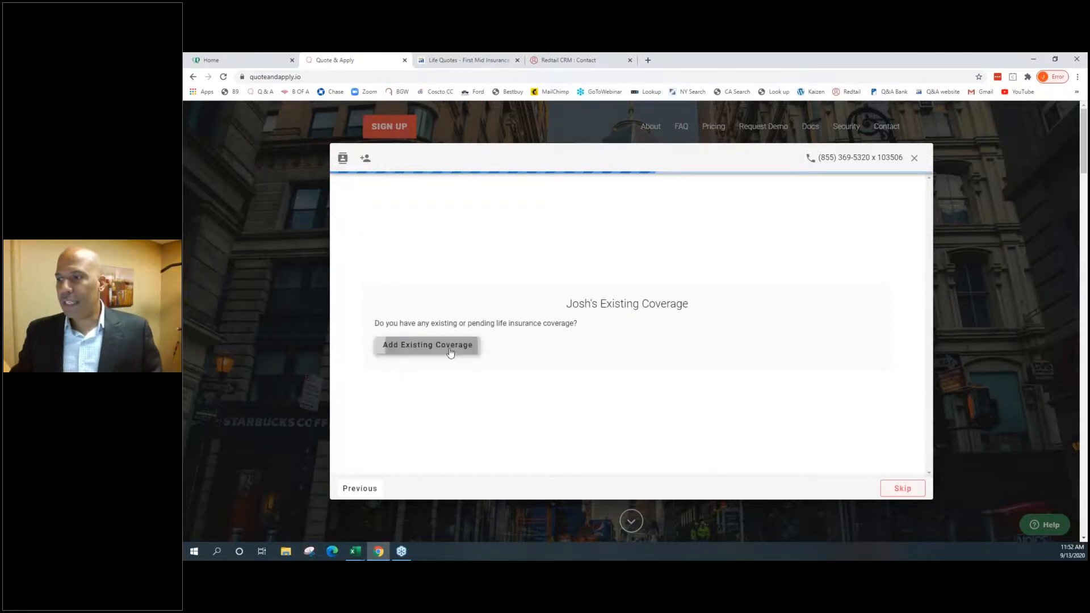
Add an existing coverage entry and proceed to Physician Information
left_click(427, 344)
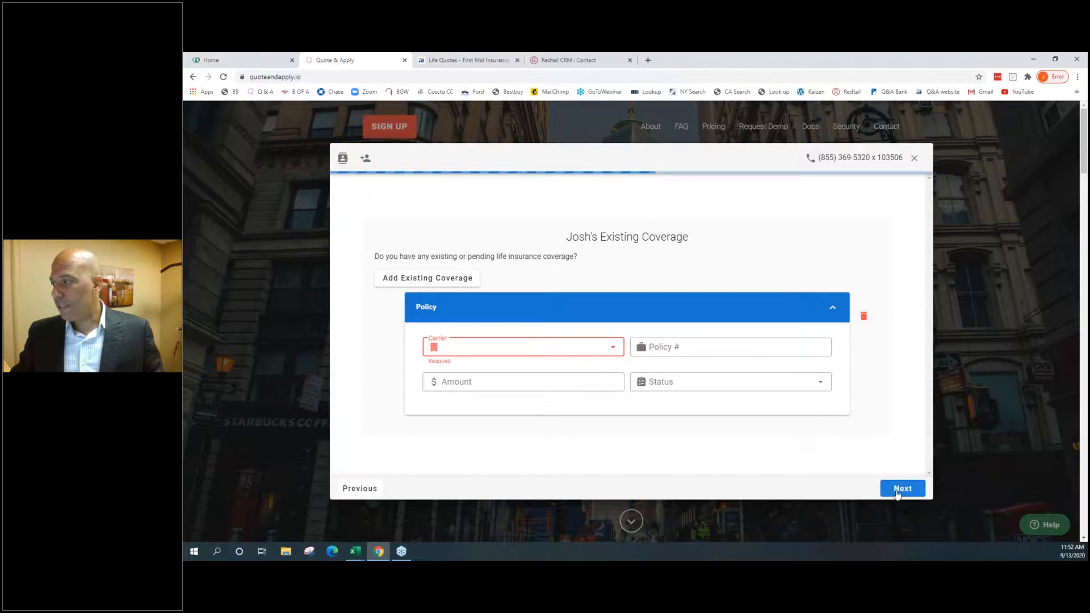
left_click(901, 488)
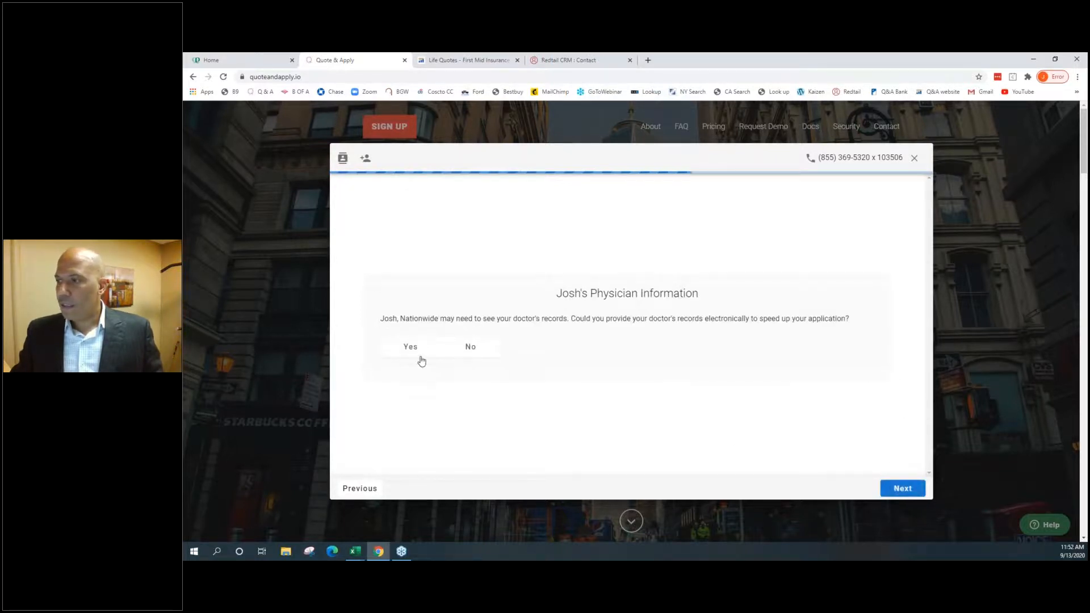
Answer Yes to electronic doctor's records and start the Electronic Authorization via Get Started
left_click(410, 346)
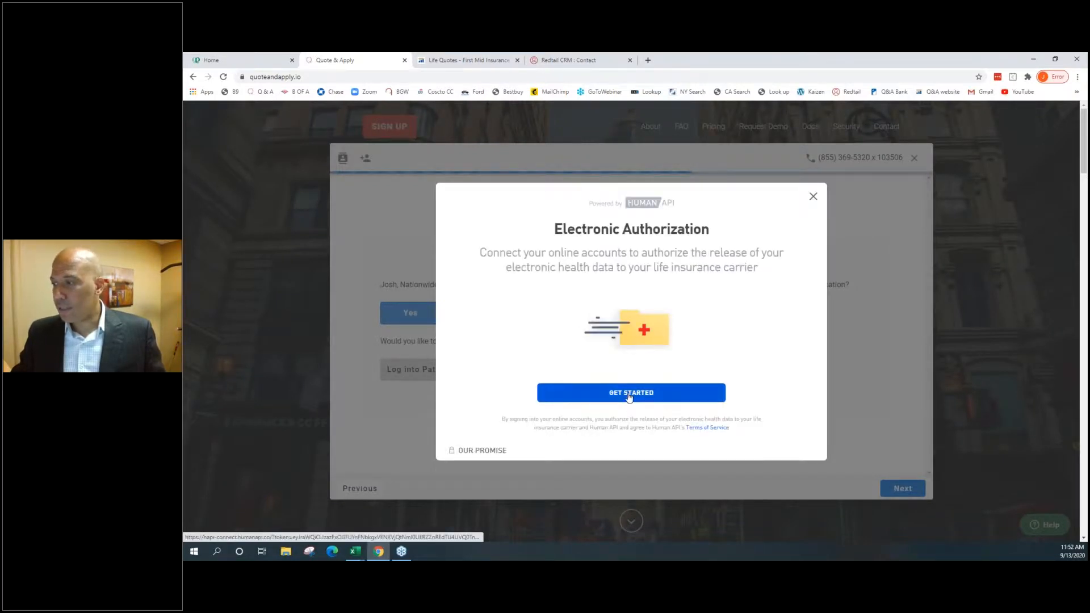
left_click(630, 393)
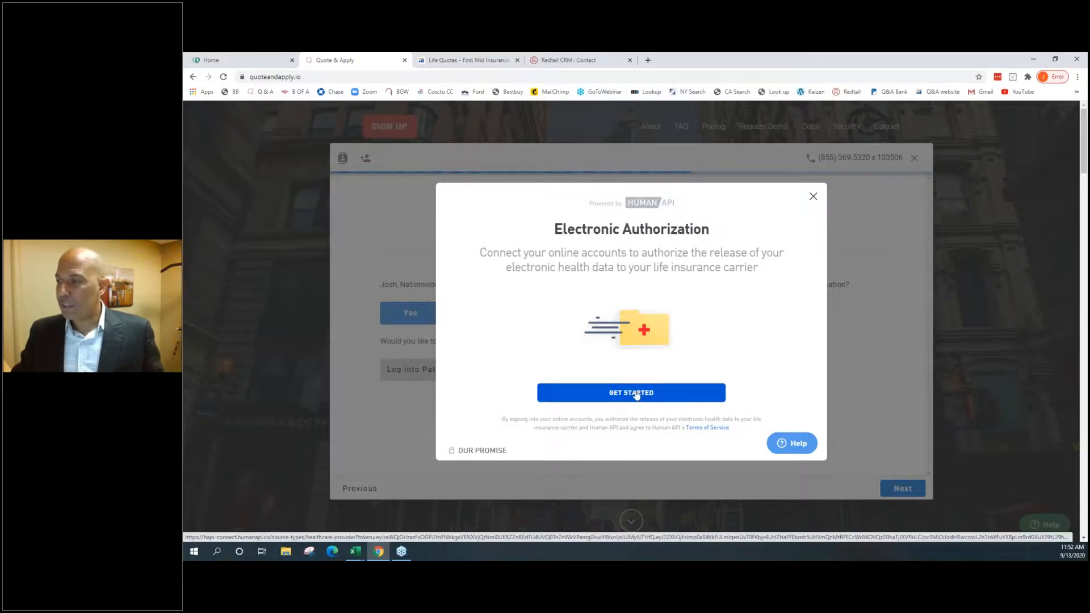
left_click(629, 392)
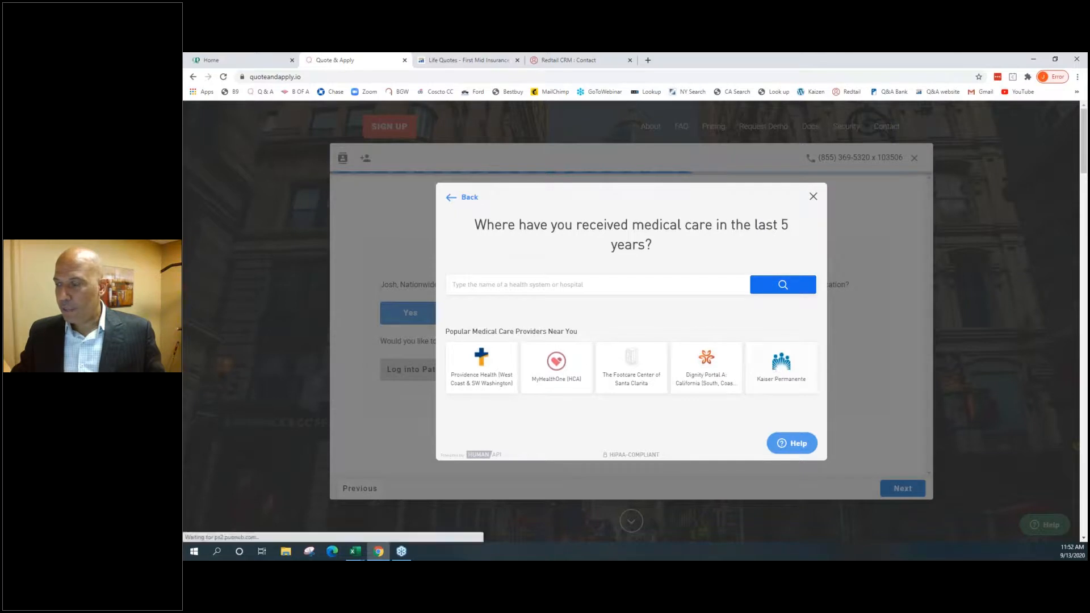
left_click(780, 367)
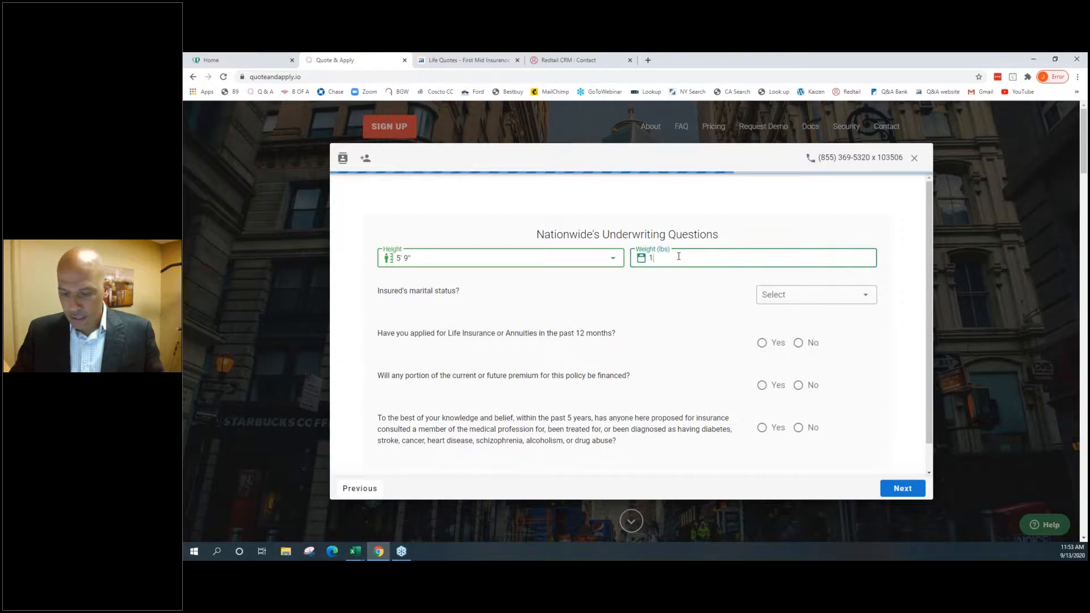
Enter weight 100 lbs, answer No to prior life insurance applications, and submit the underwriting answers
type("00")
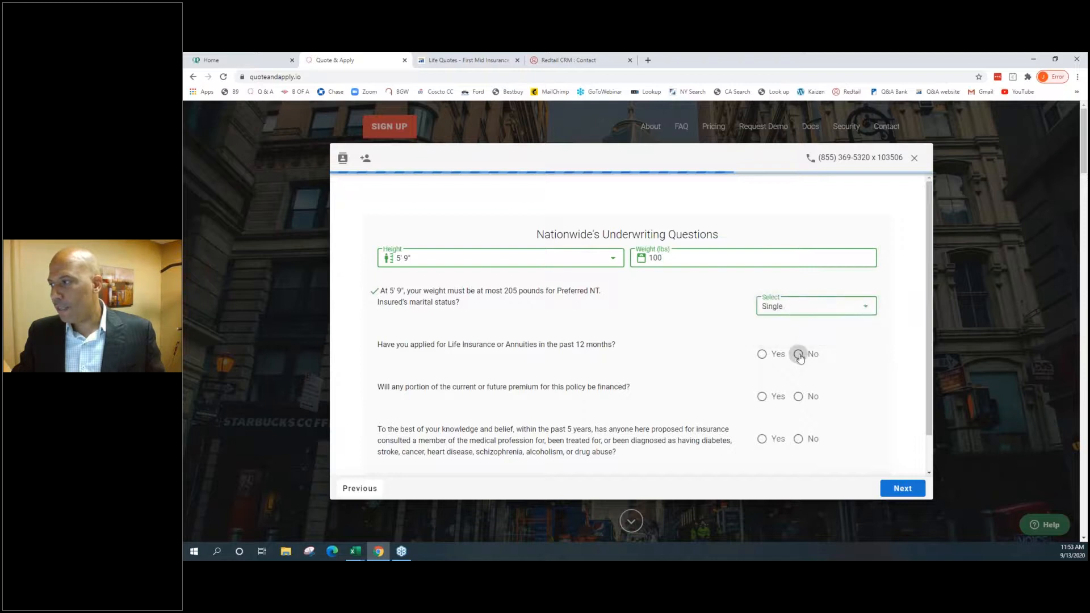
left_click(798, 353)
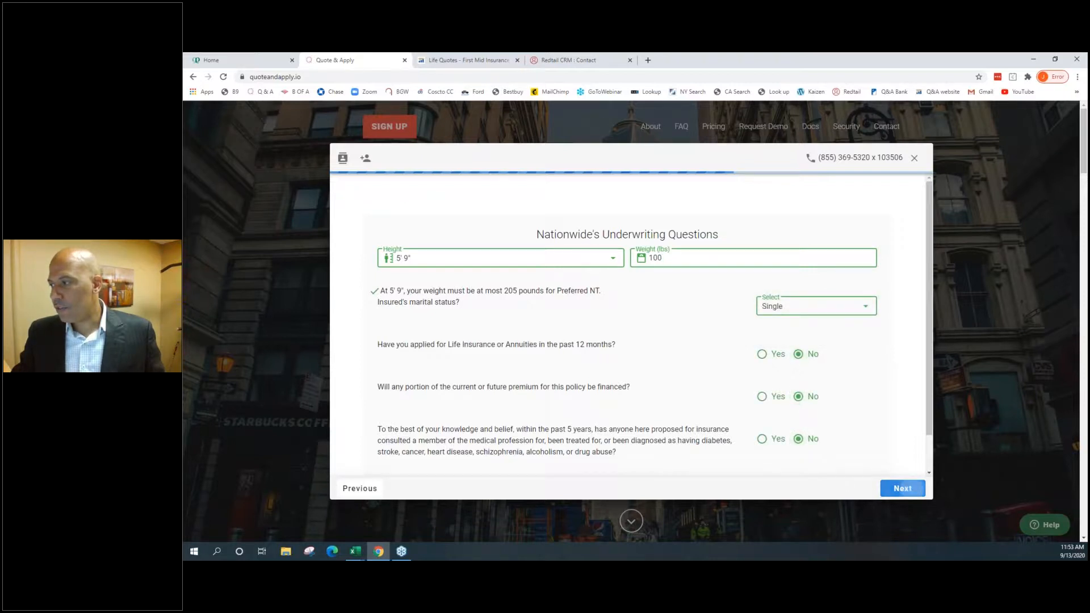
left_click(901, 488)
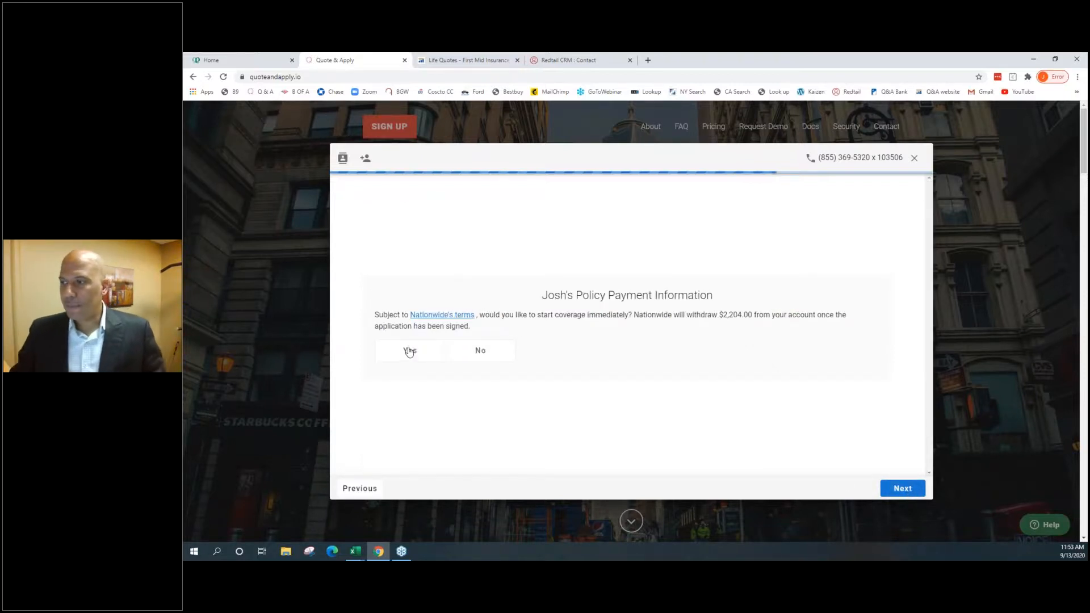
left_click(409, 350)
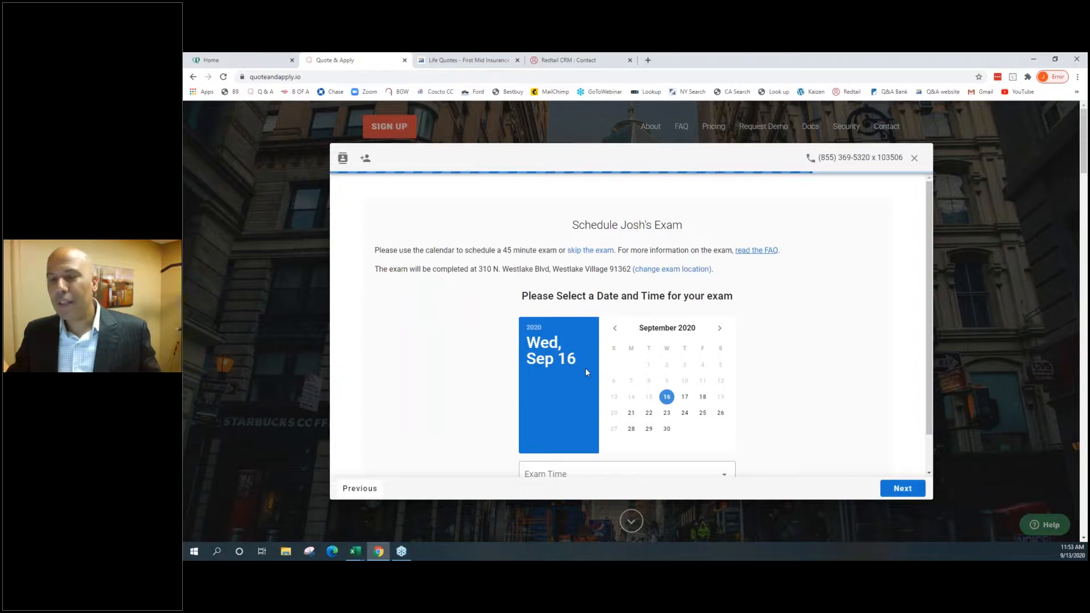
mouse_move(584, 369)
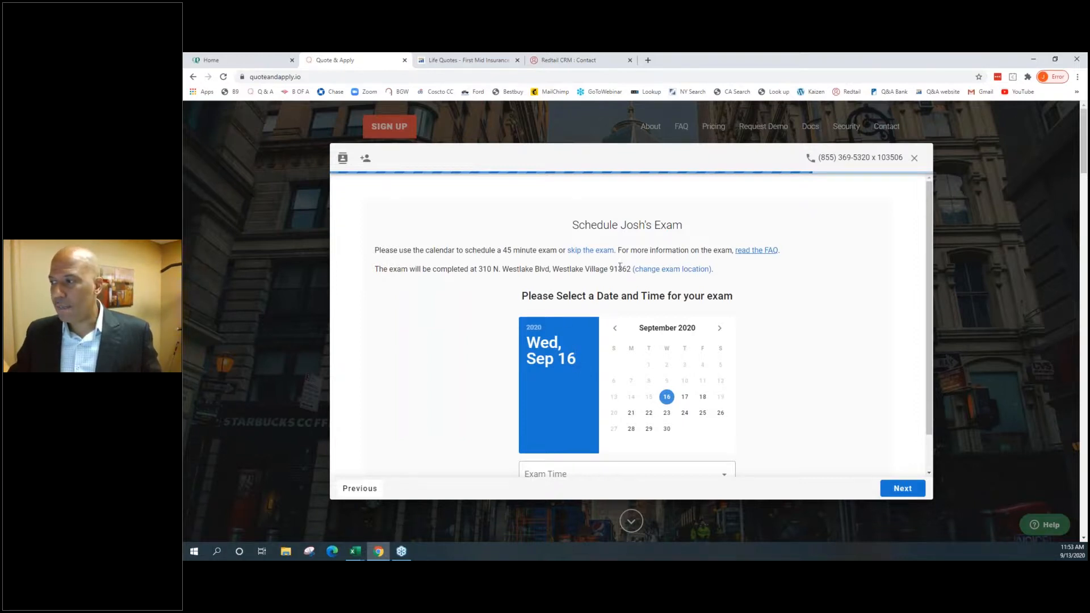
Schedule the exam for Saturday, September 26 at 8:00 am and confirm the booking
double_click(619, 269)
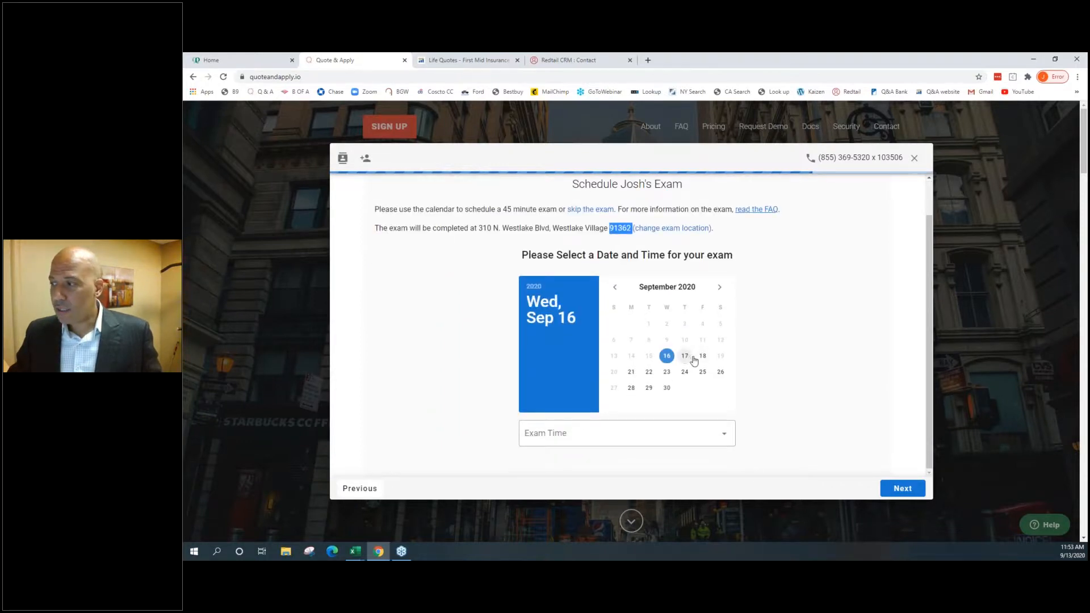
left_click(648, 372)
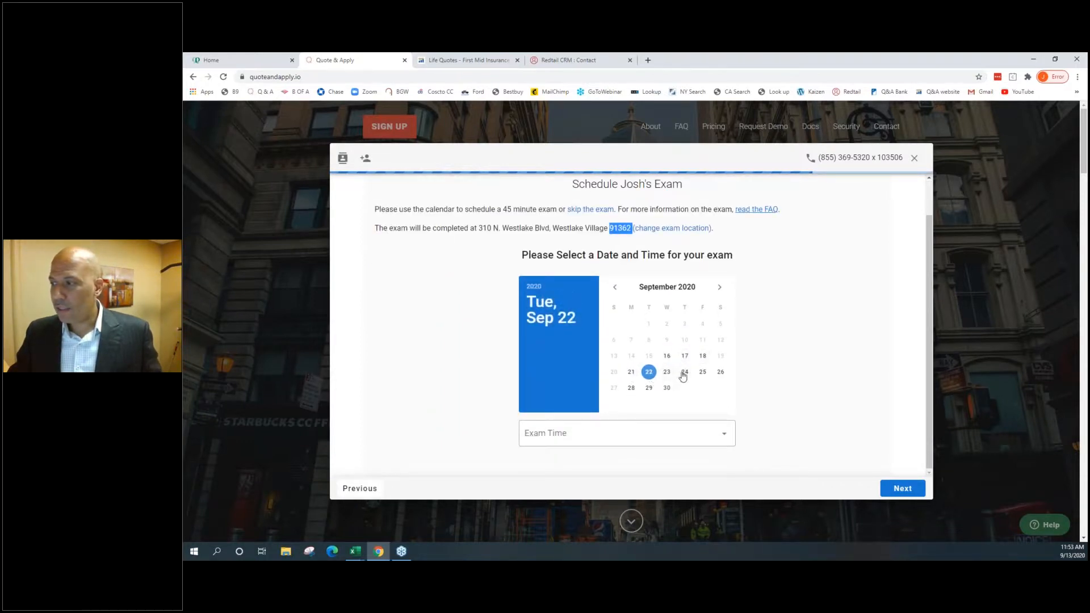
left_click(720, 371)
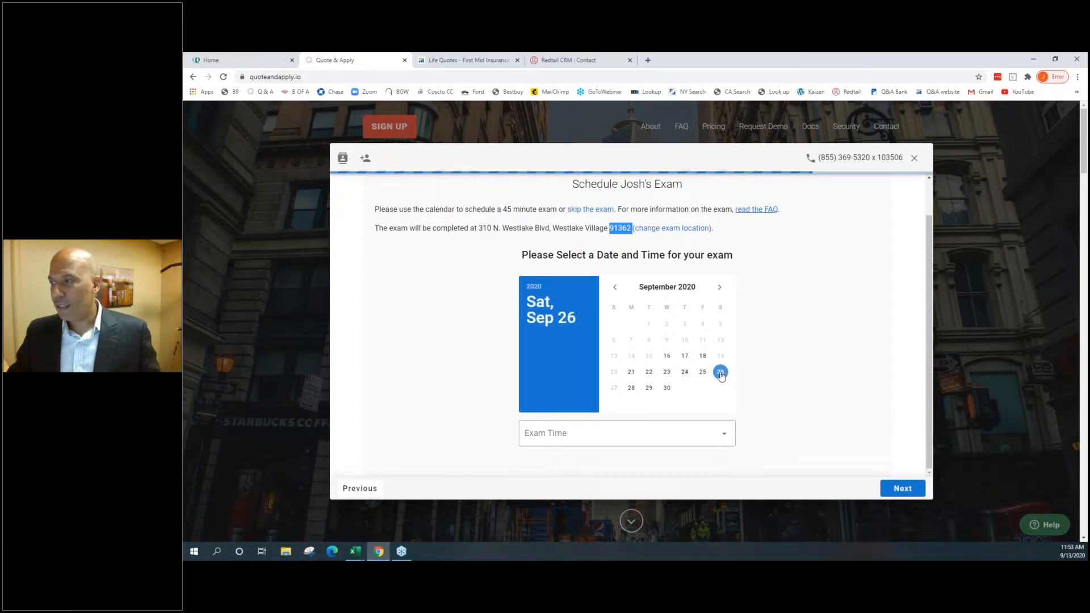
mouse_move(710, 387)
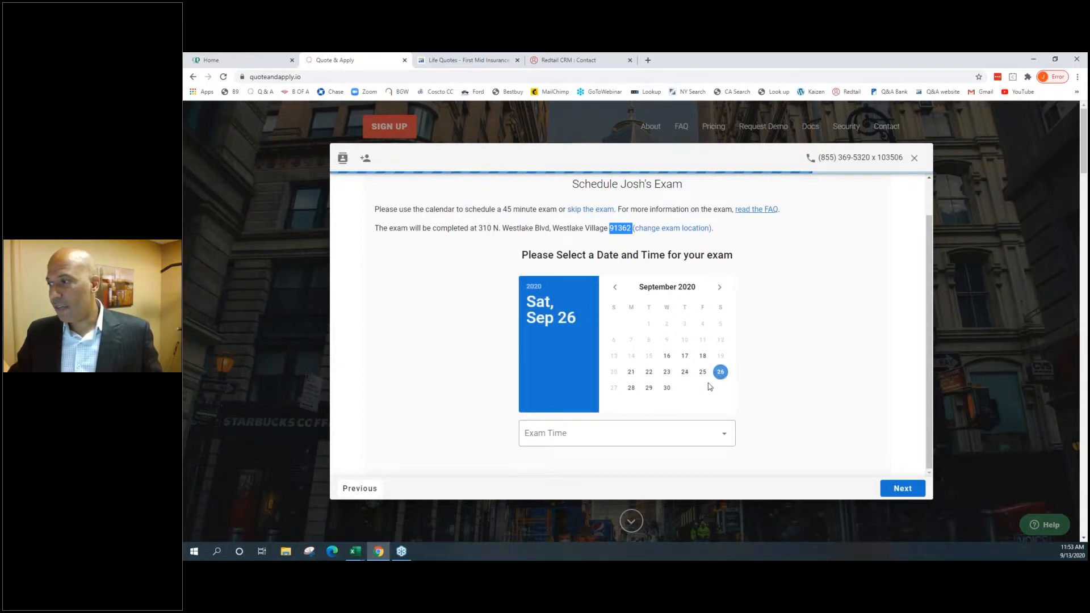
left_click(624, 432)
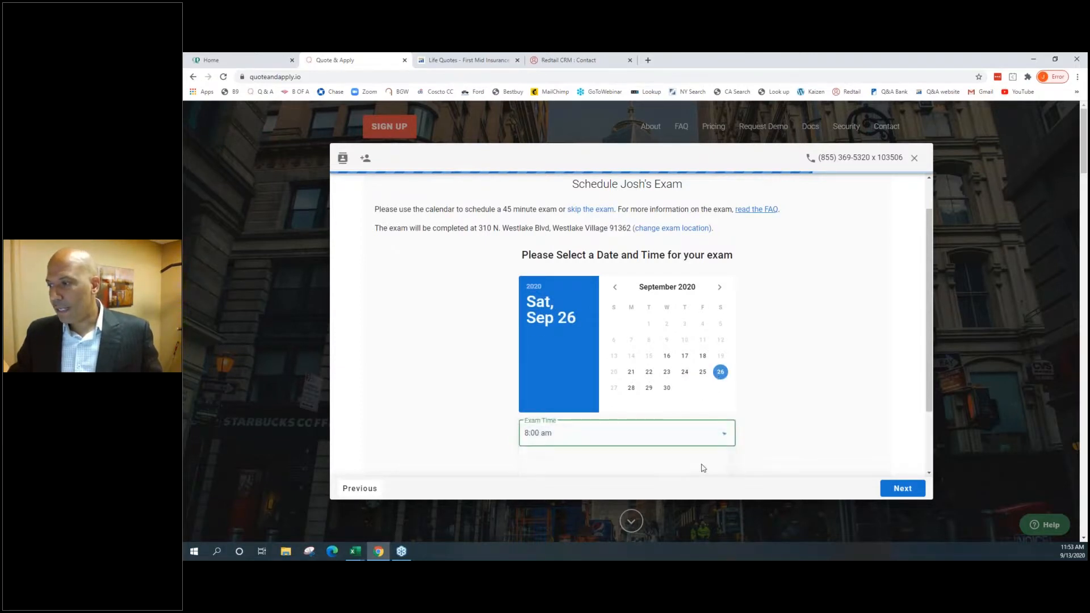
left_click(902, 487)
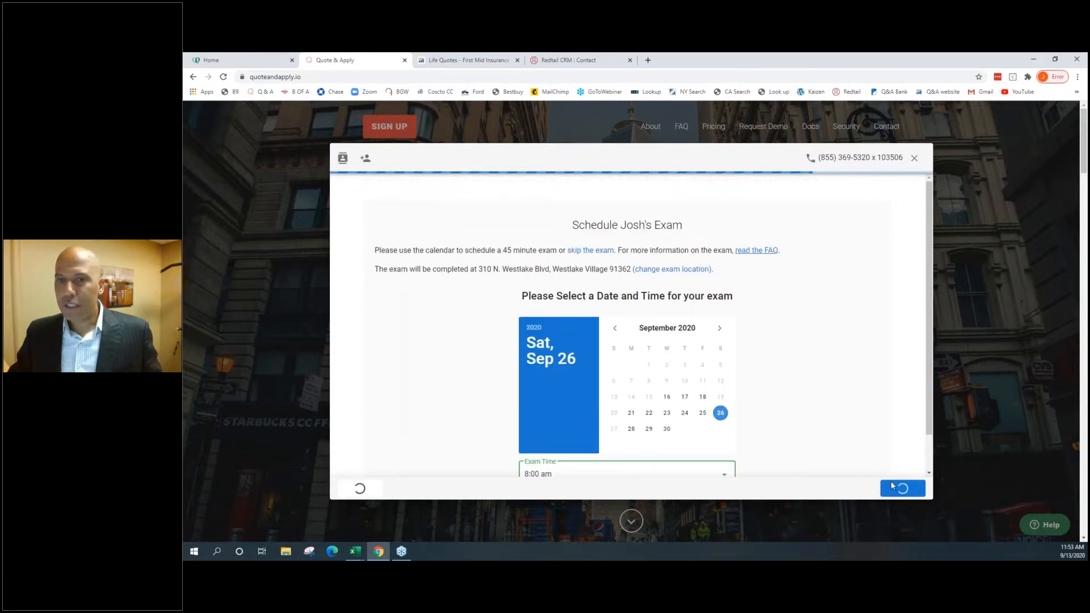
left_click(902, 488)
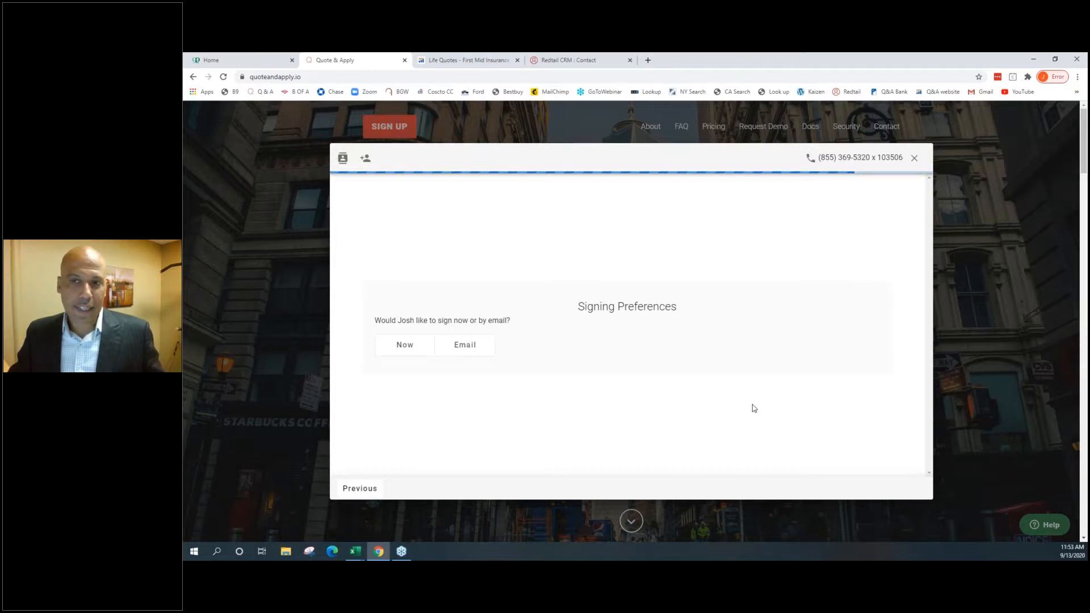
mouse_move(716, 396)
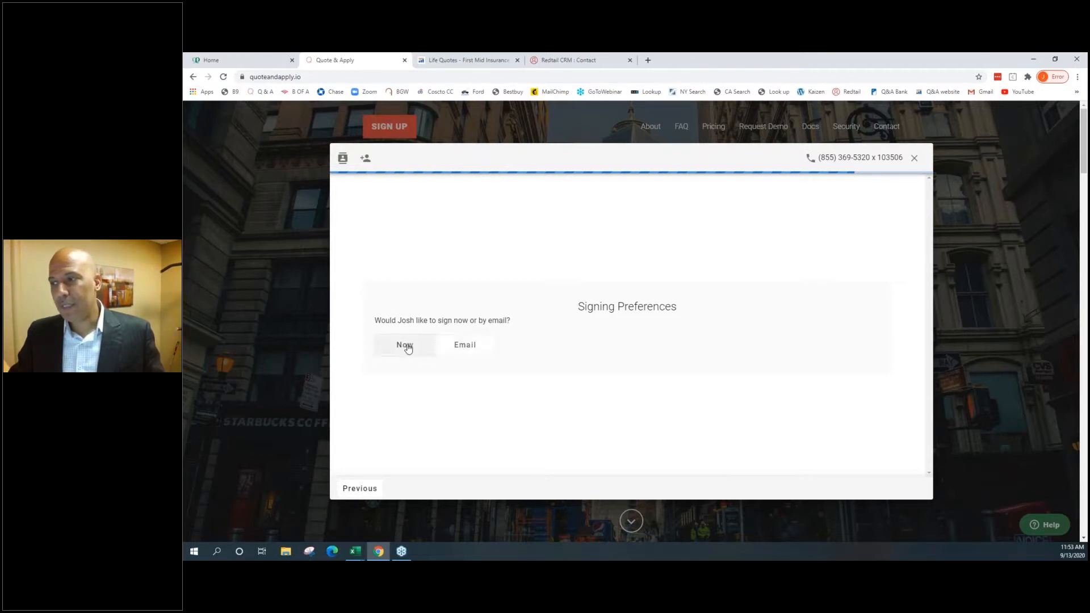
Select Now under Signing Preferences to open the e-signature document
left_click(405, 344)
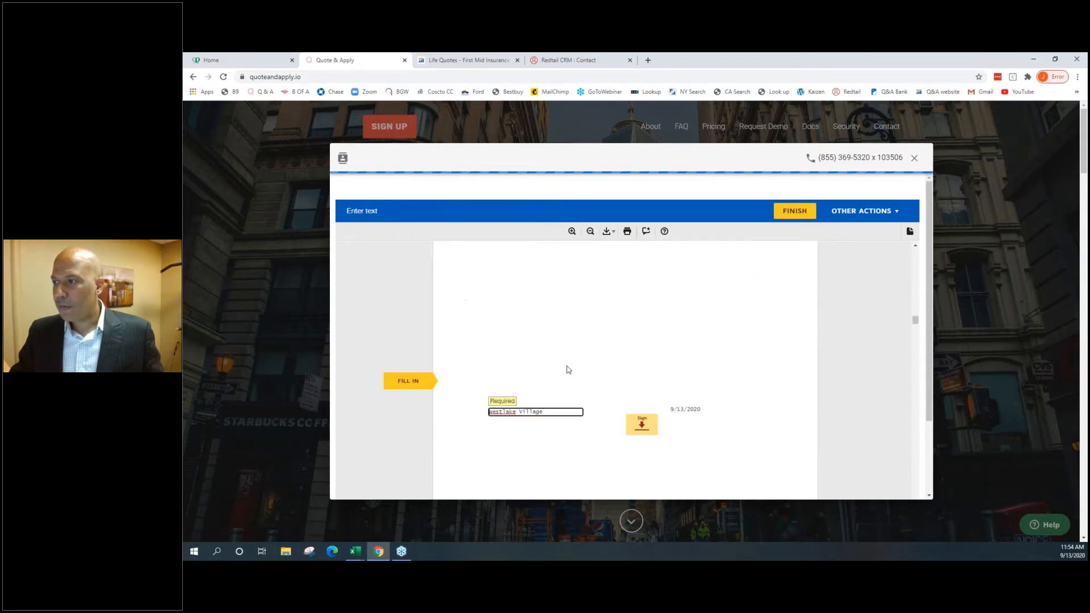
Sign at the signature tag with Adopt and Sign, then Finish to send it to Nationwide
left_click(641, 424)
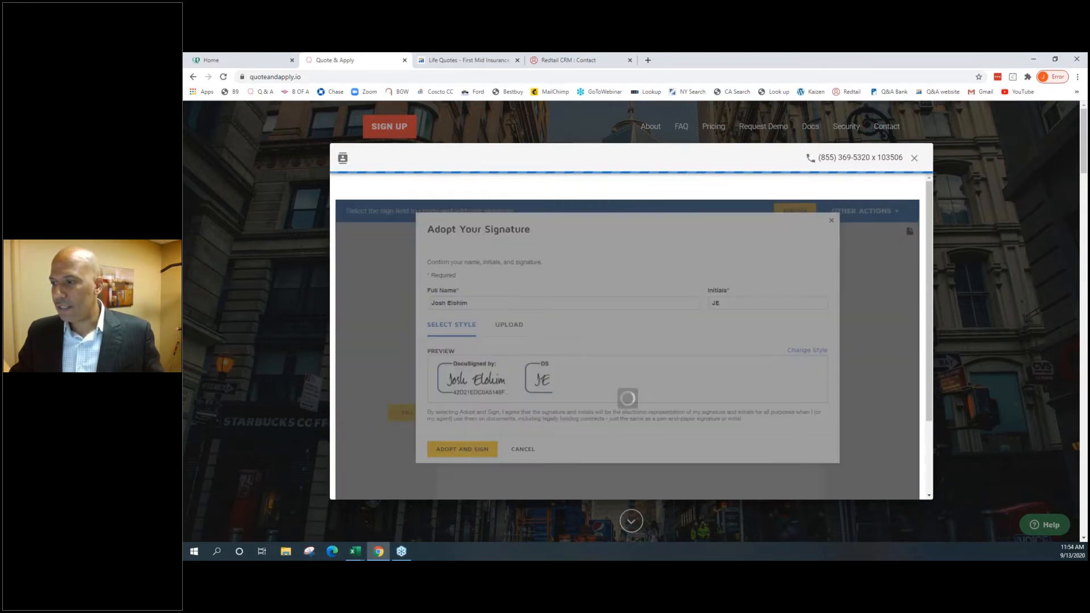
left_click(461, 449)
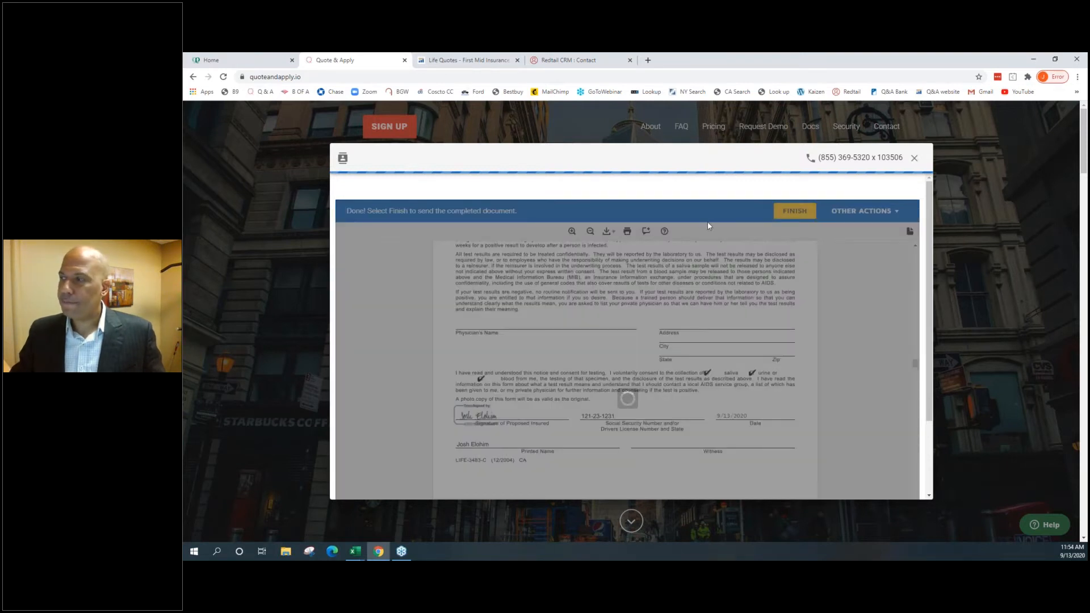
mouse_move(529, 221)
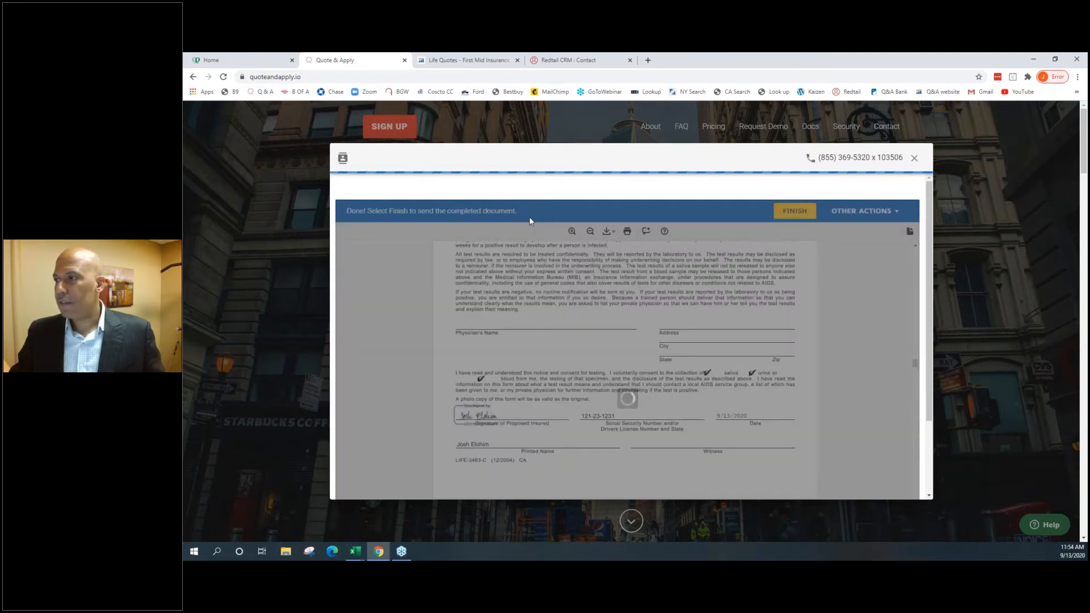
left_click(794, 211)
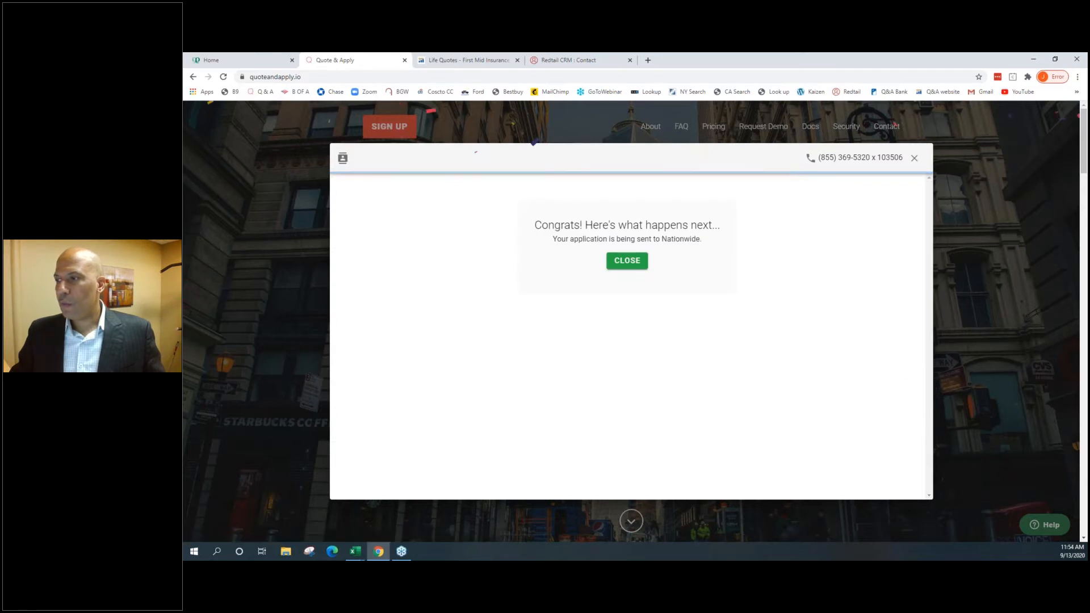